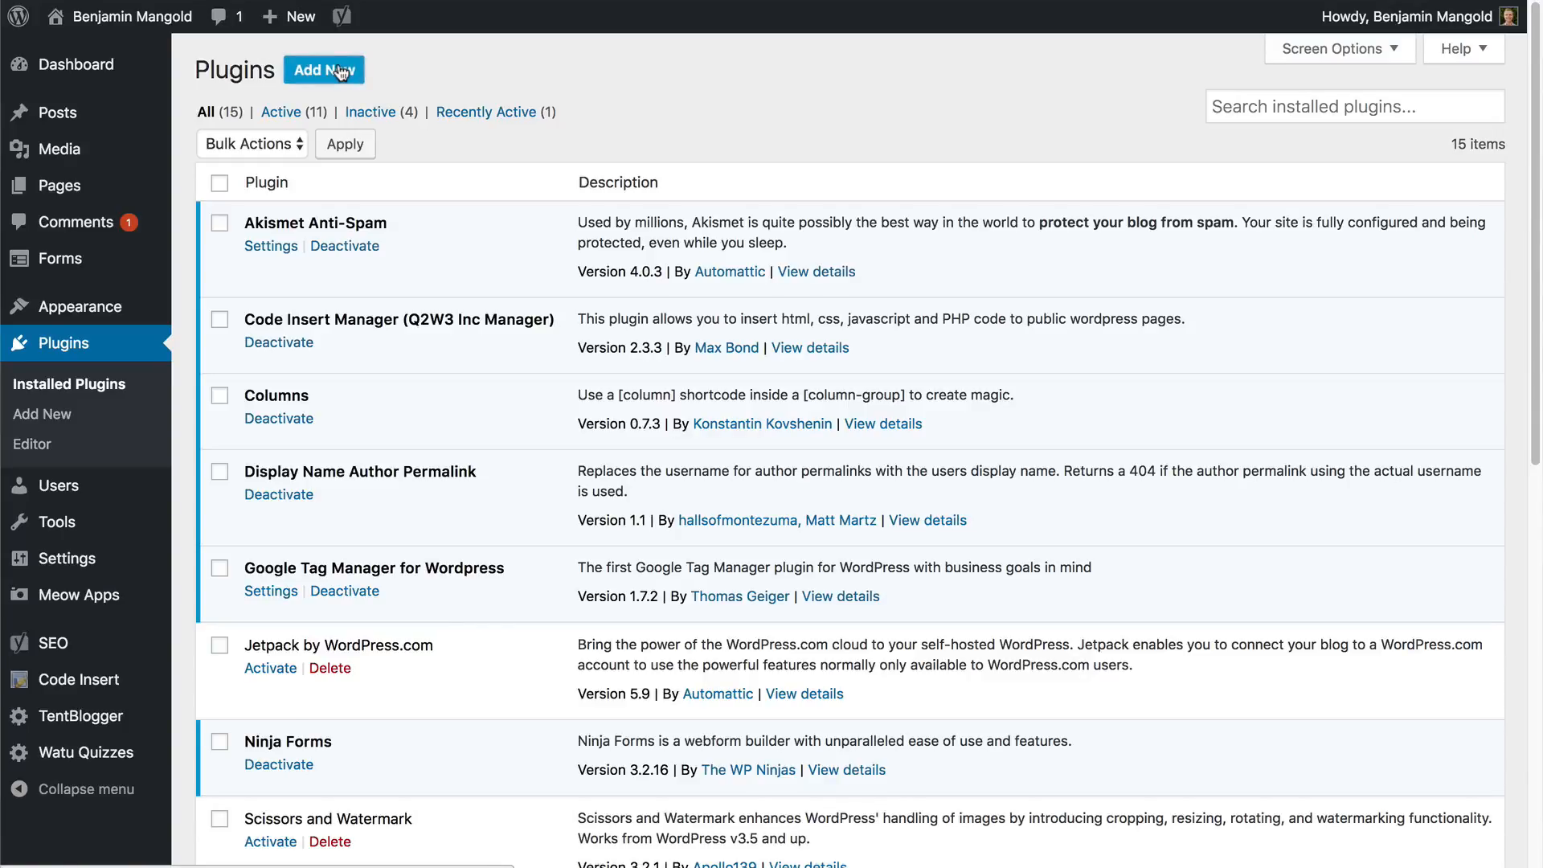
Search the WordPress Add New plugins page for "google tag manager"
left_click(323, 69)
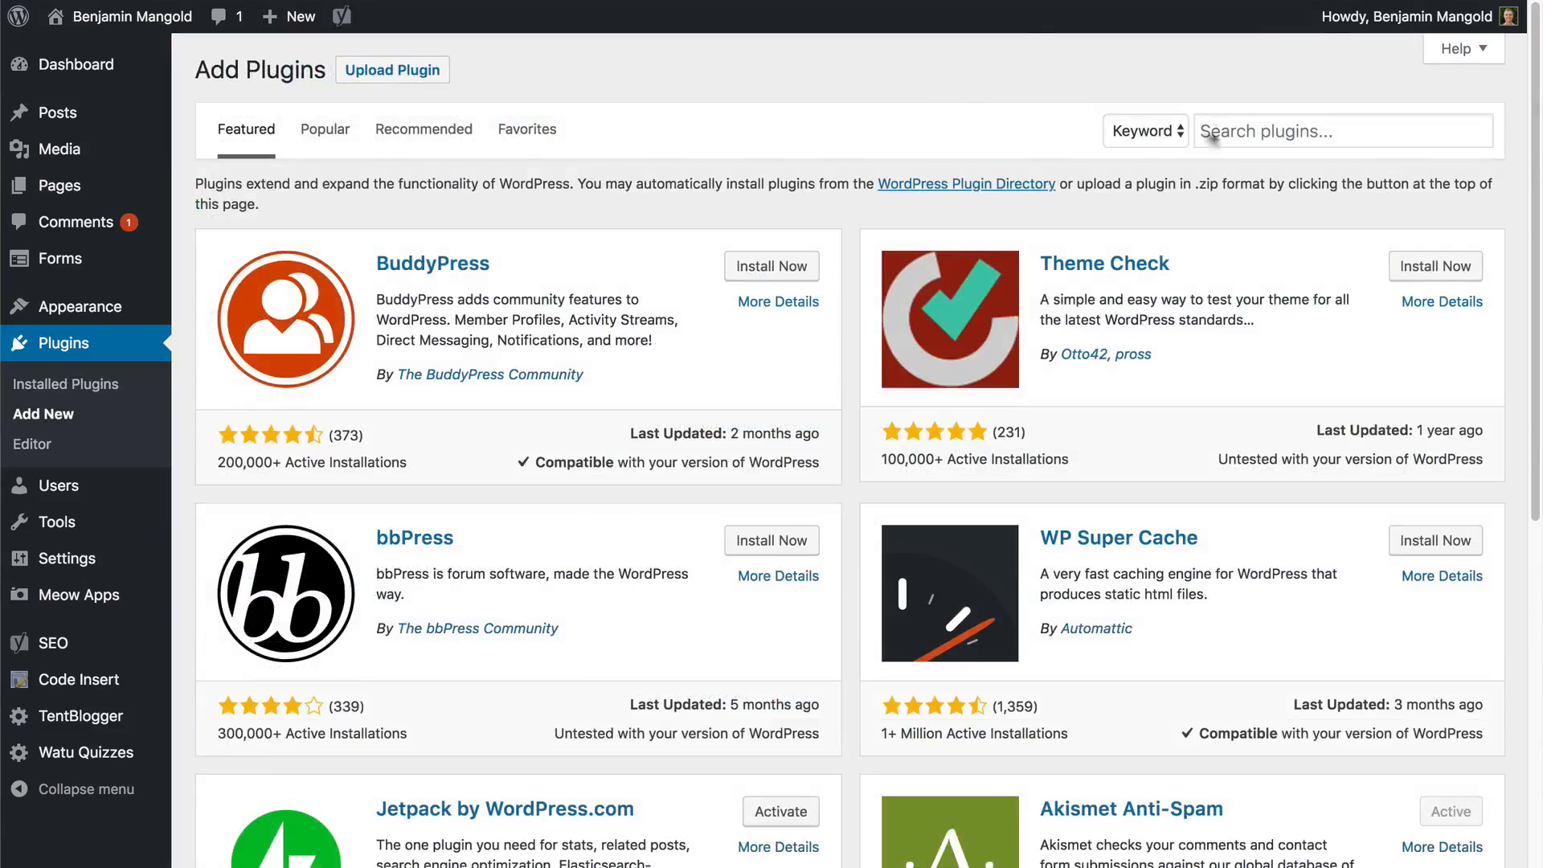
type("google tag")
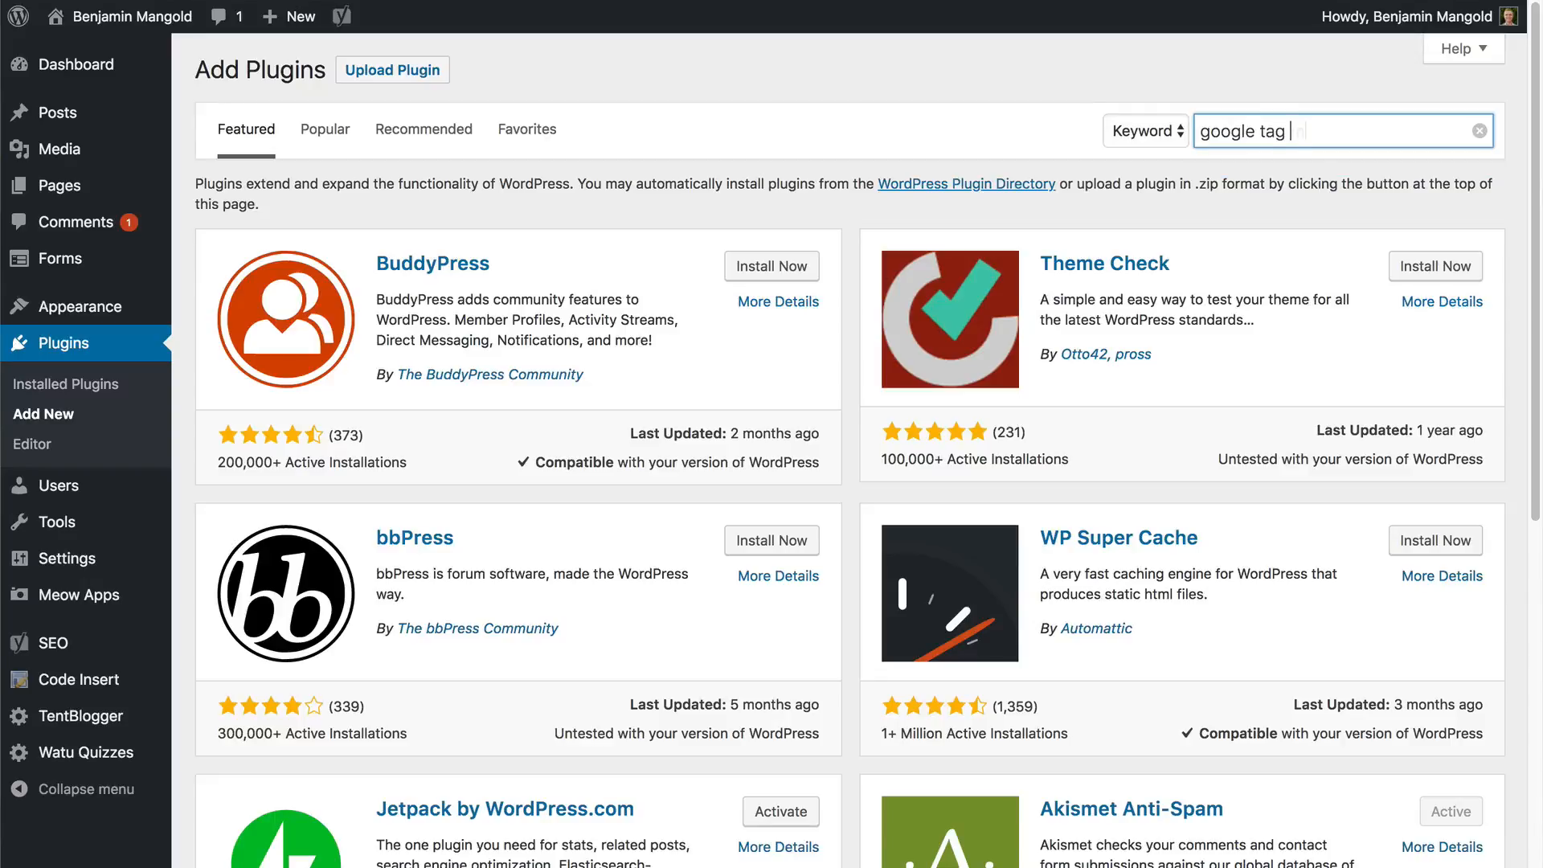
type("manager")
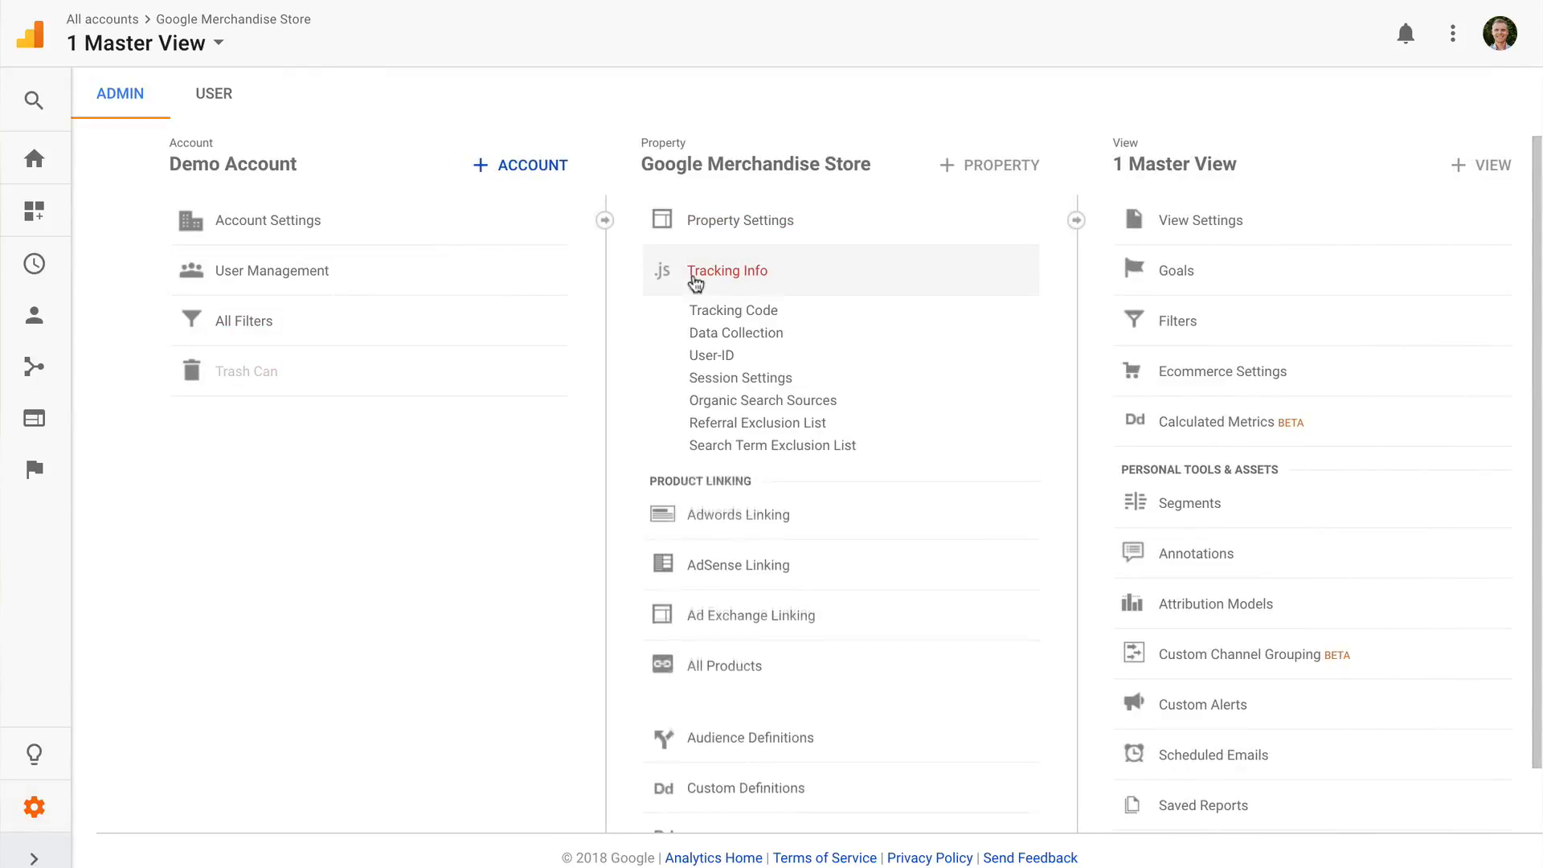
Show the property's Tracking Code page with its tracking ID and gtag.js snippet
left_click(726, 270)
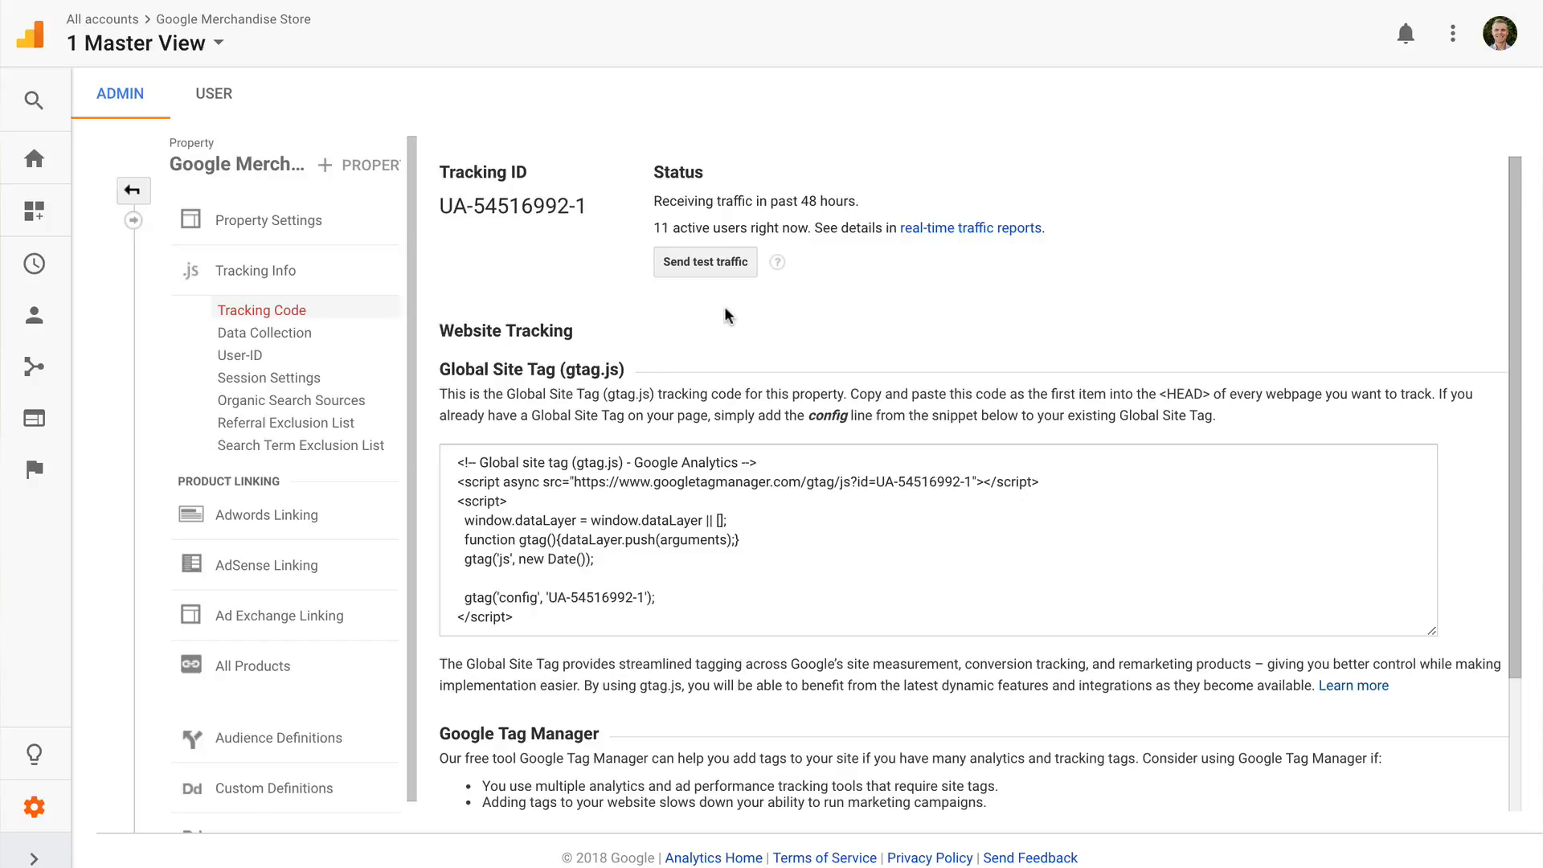
mouse_move(441, 209)
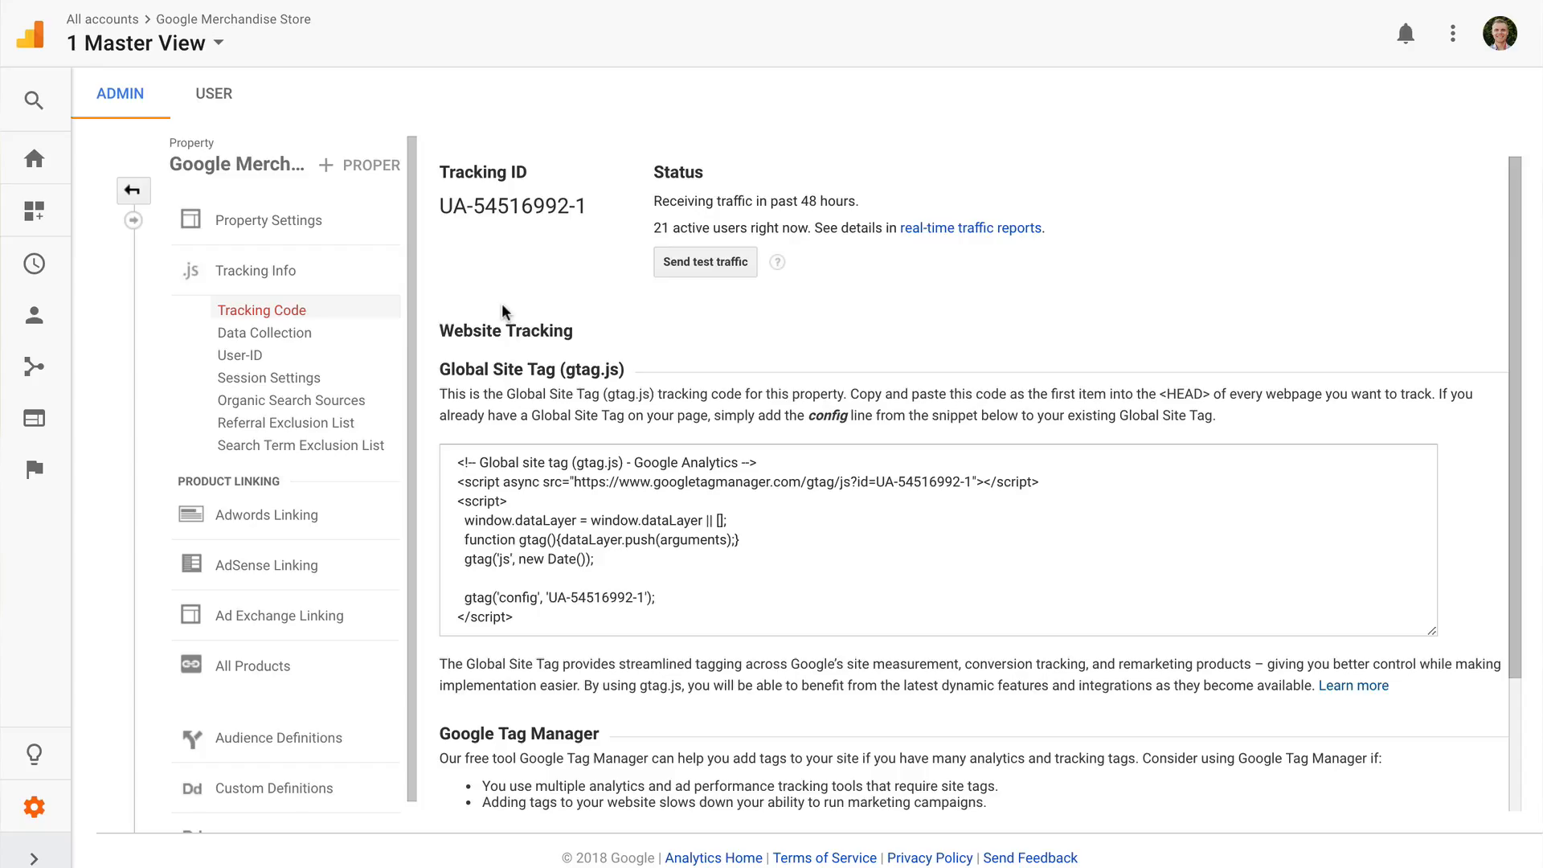
mouse_move(33, 340)
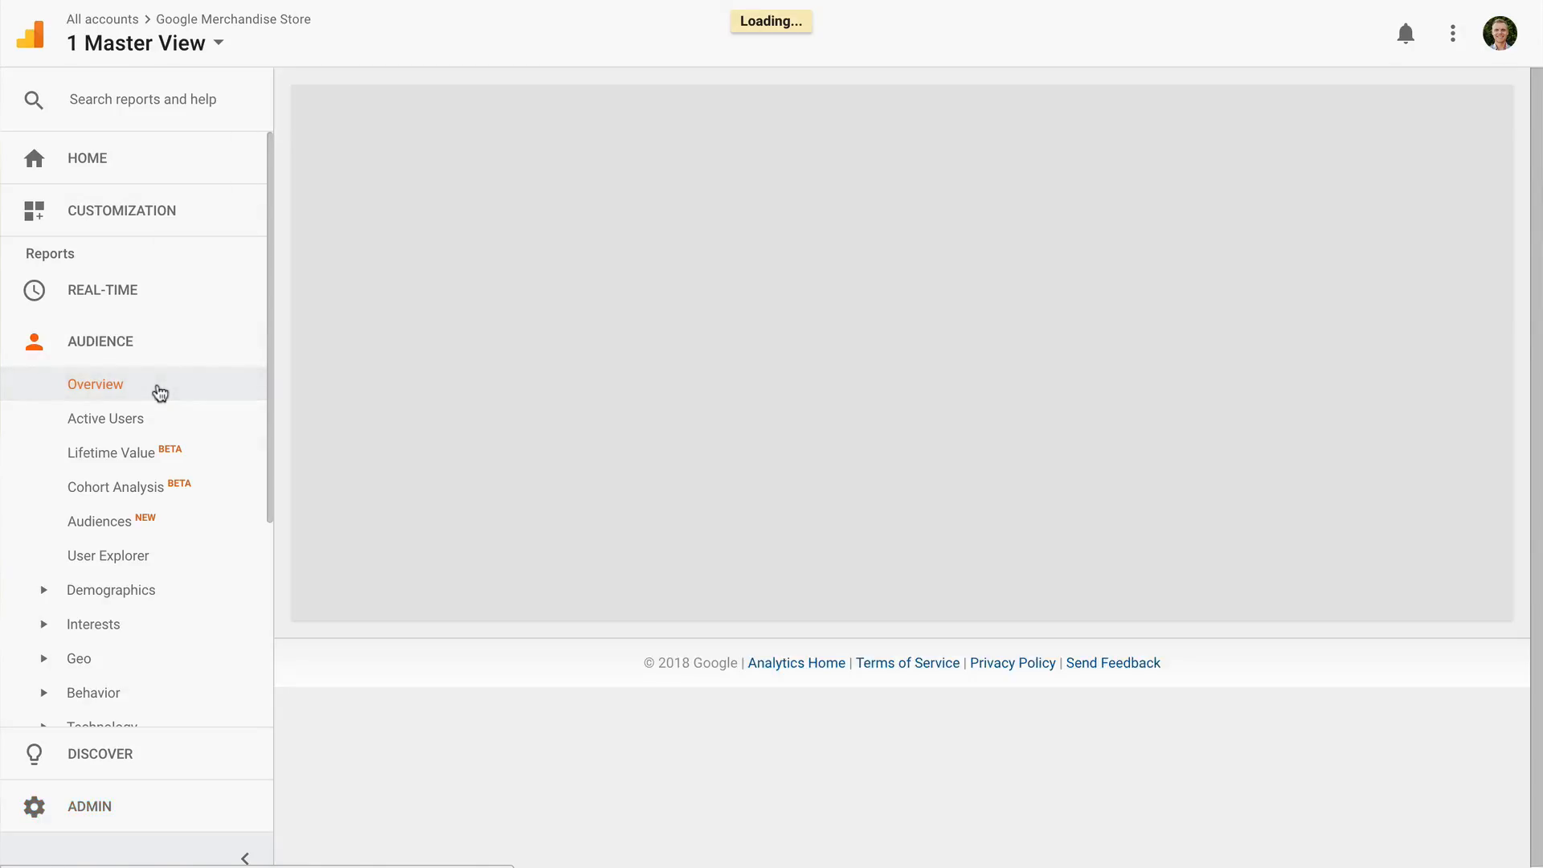
Load the Audience Overview report for Feb 23–Mar 24, 2018 with users, sessions and pageviews
left_click(95, 384)
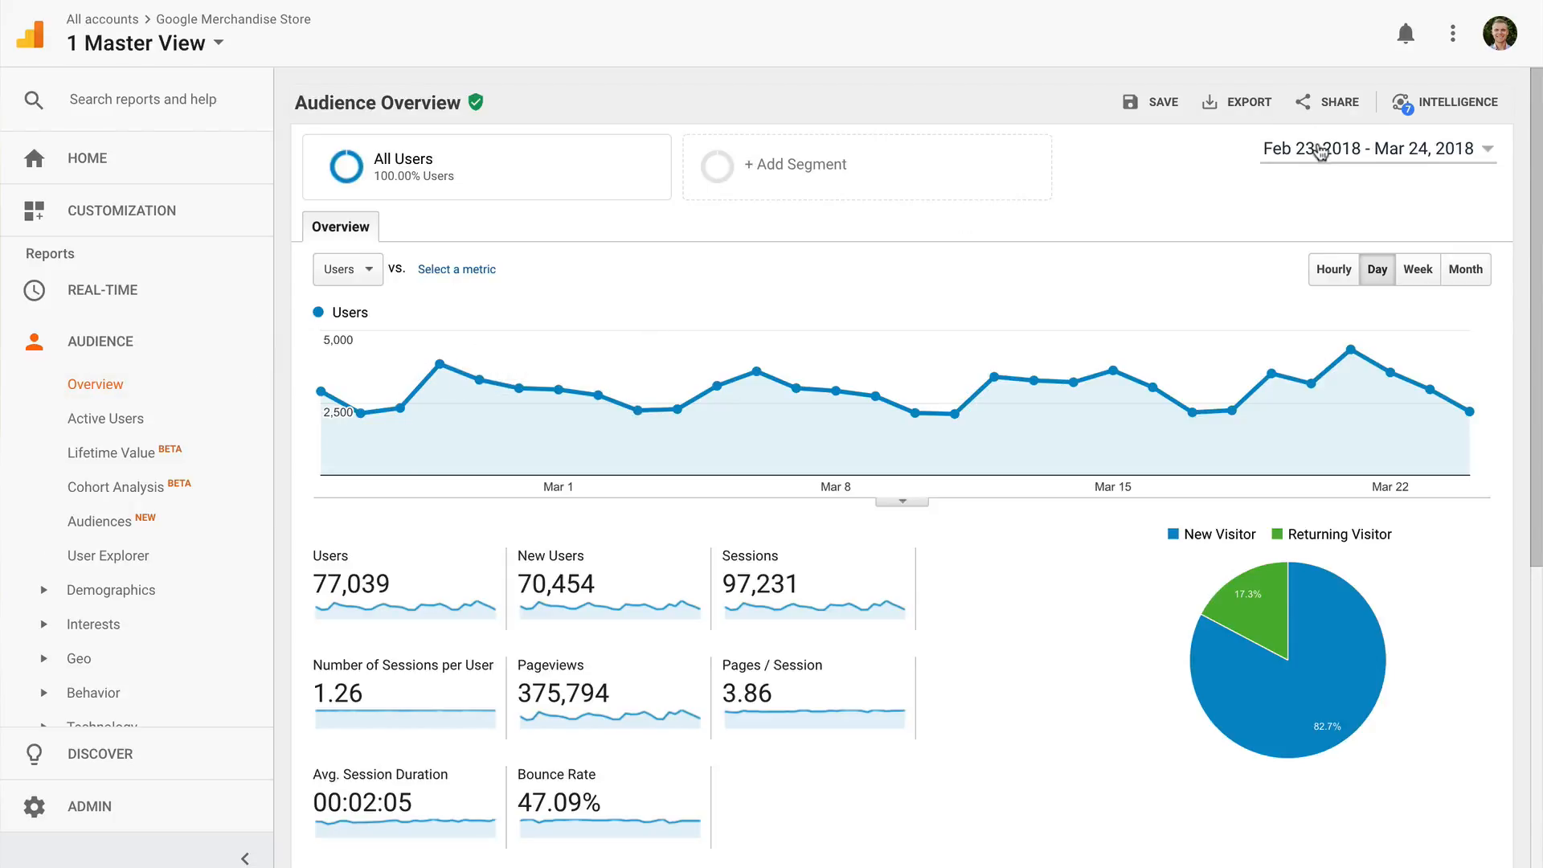
left_click(1368, 148)
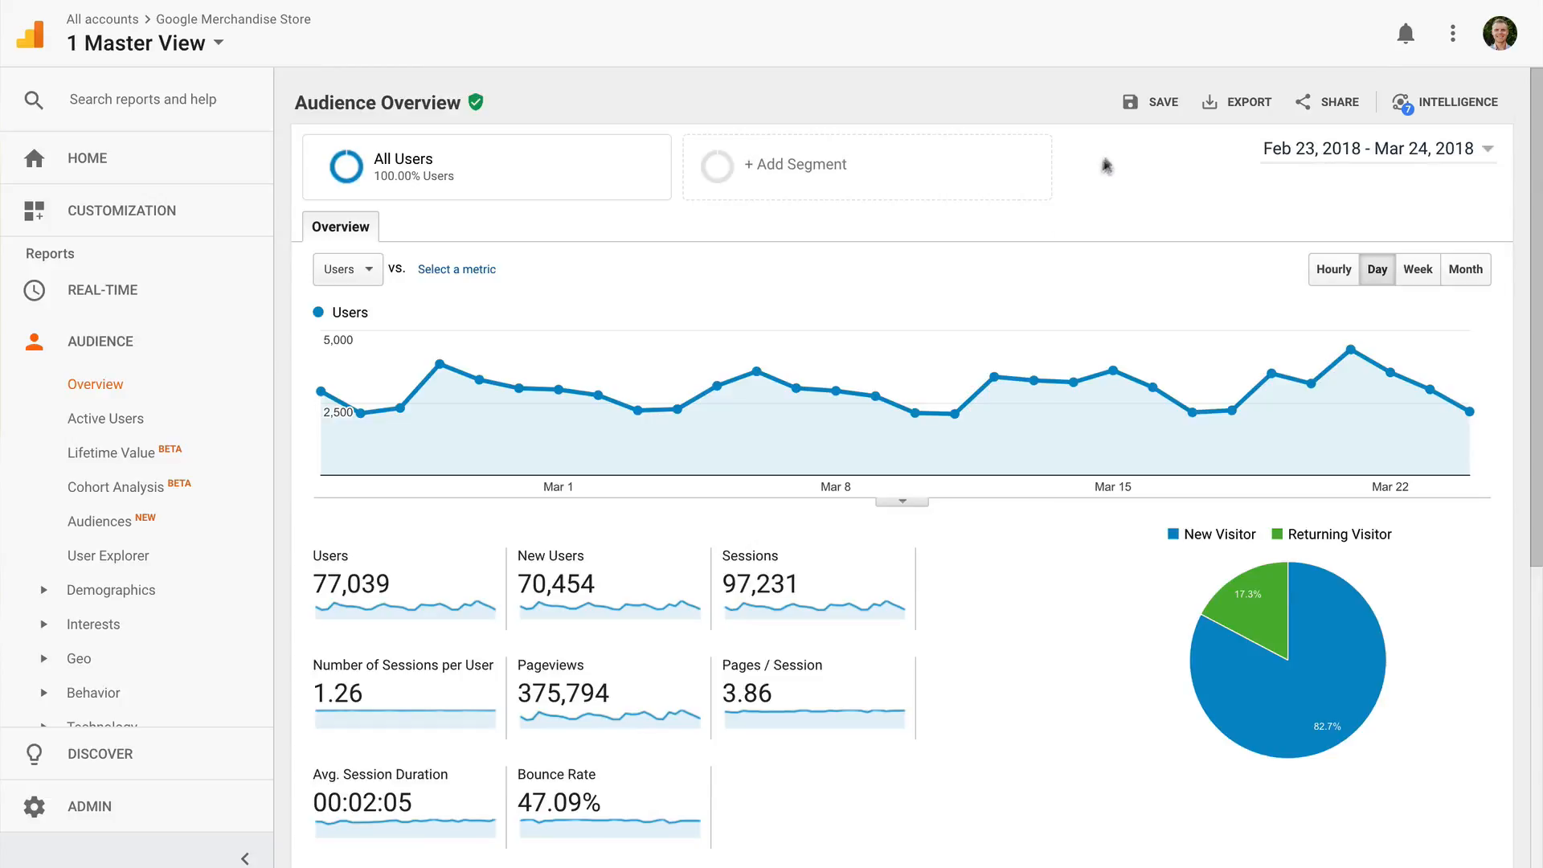
mouse_move(383, 590)
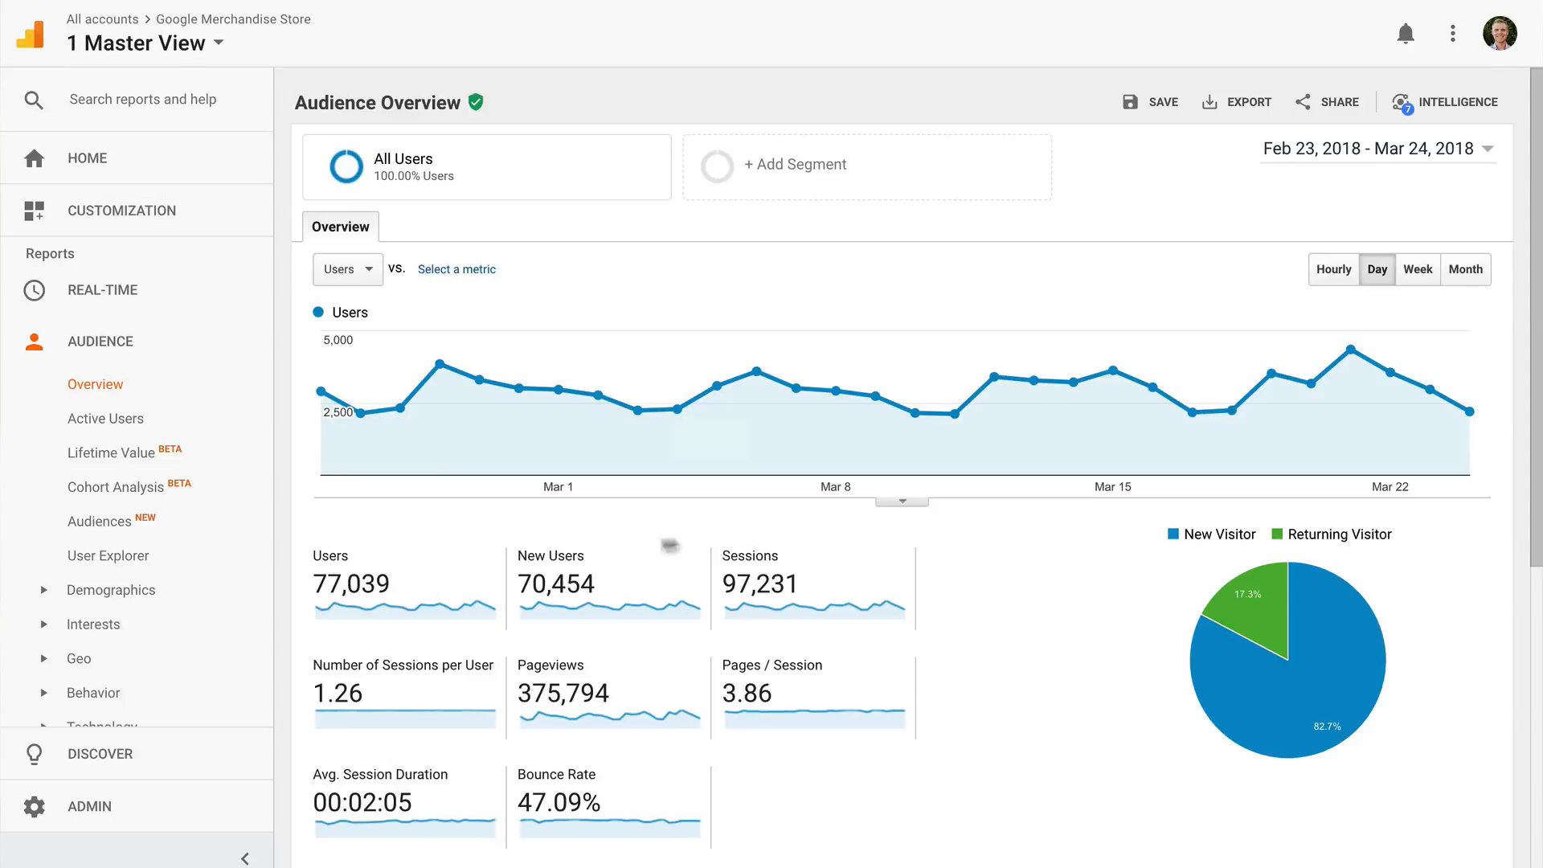
mouse_move(824, 588)
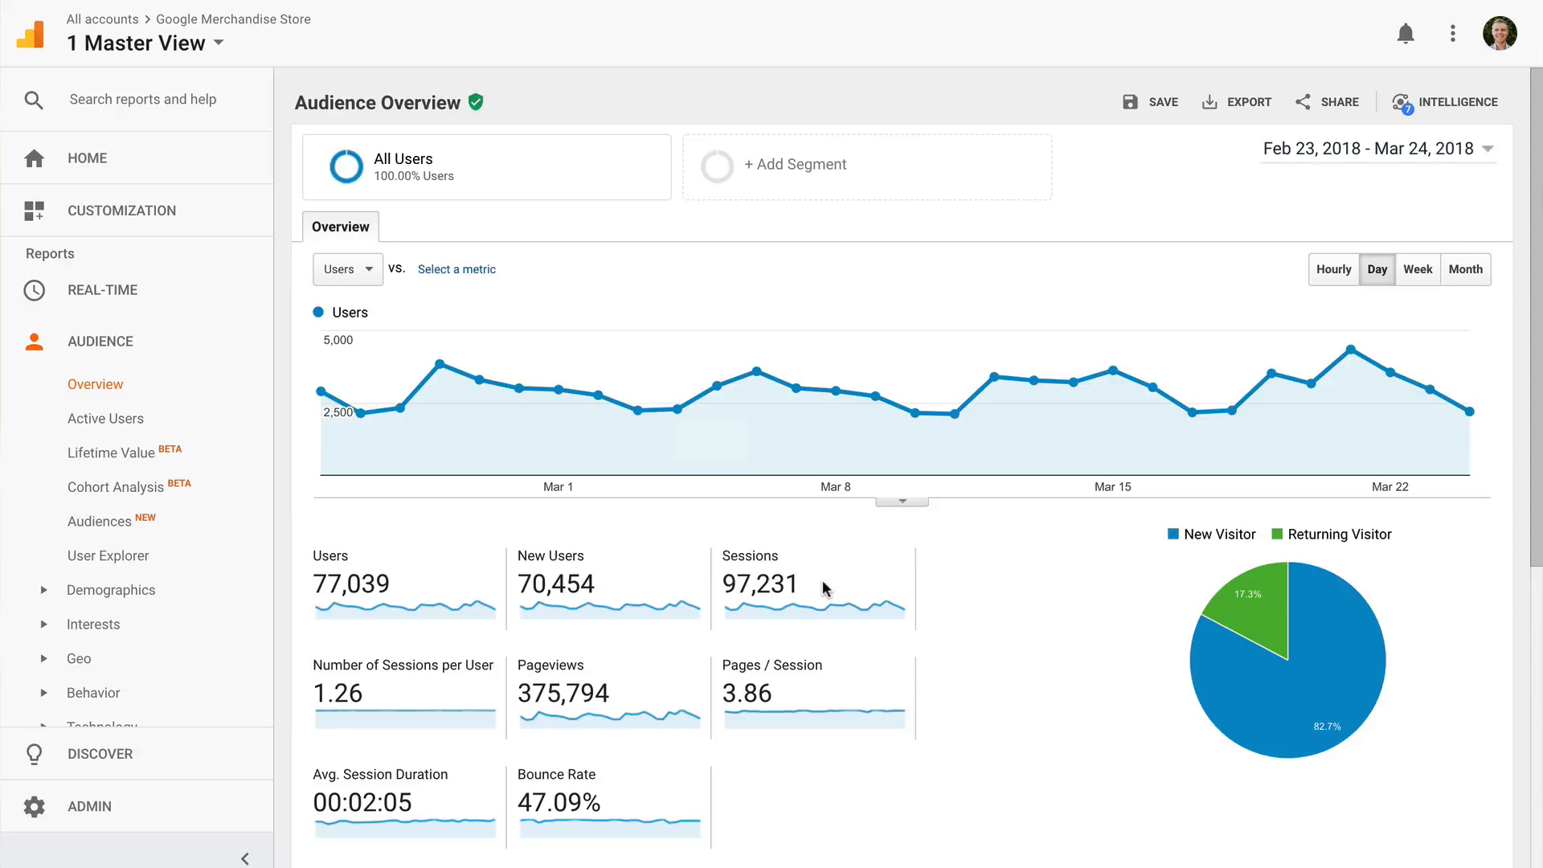
scroll("down", 3)
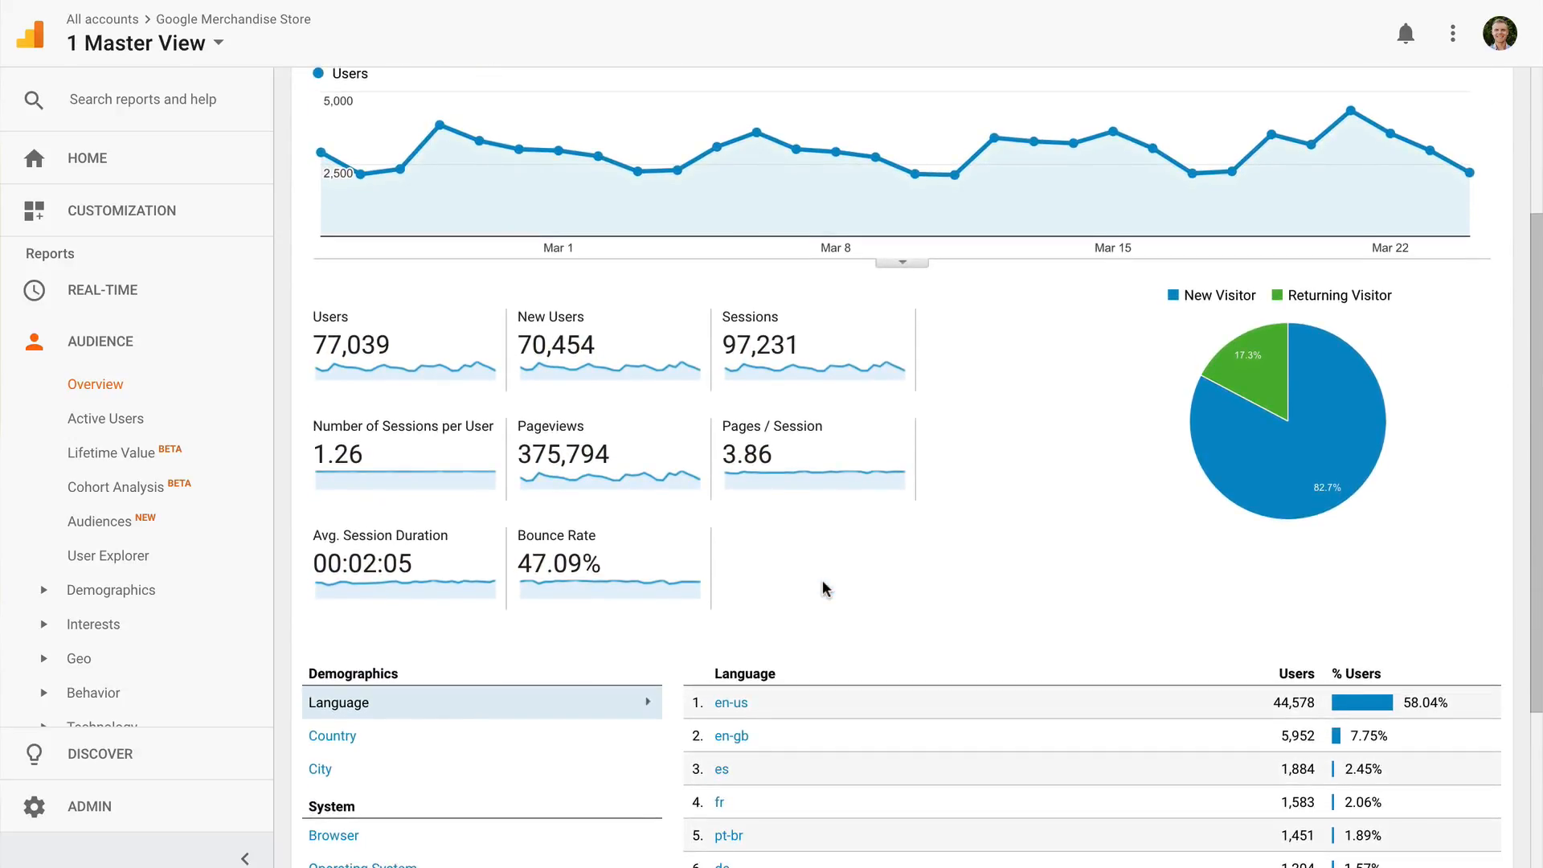
mouse_move(786, 553)
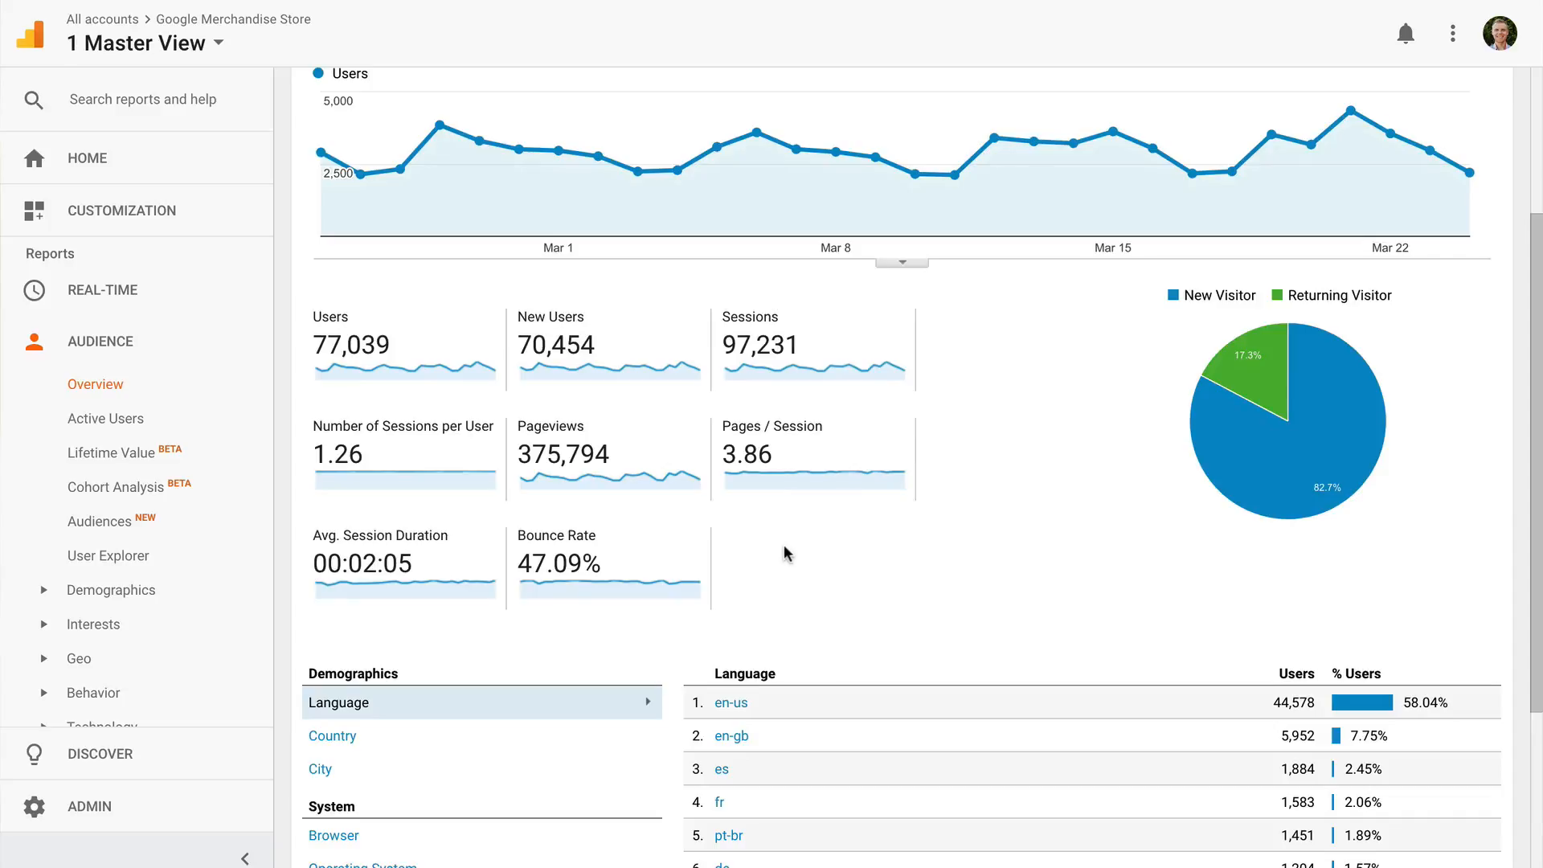
mouse_move(779, 551)
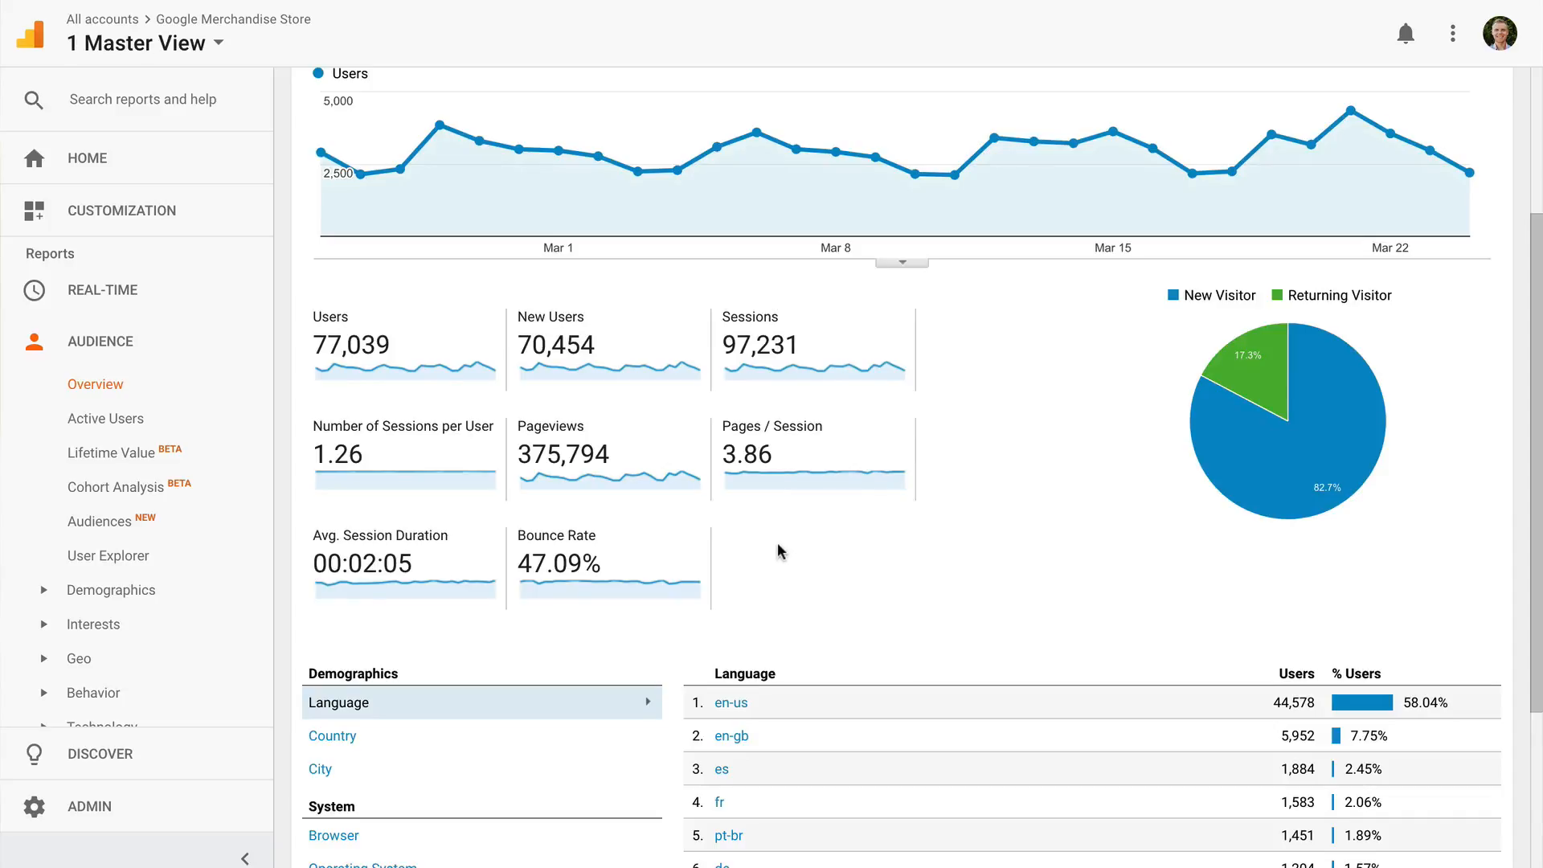
mouse_move(777, 549)
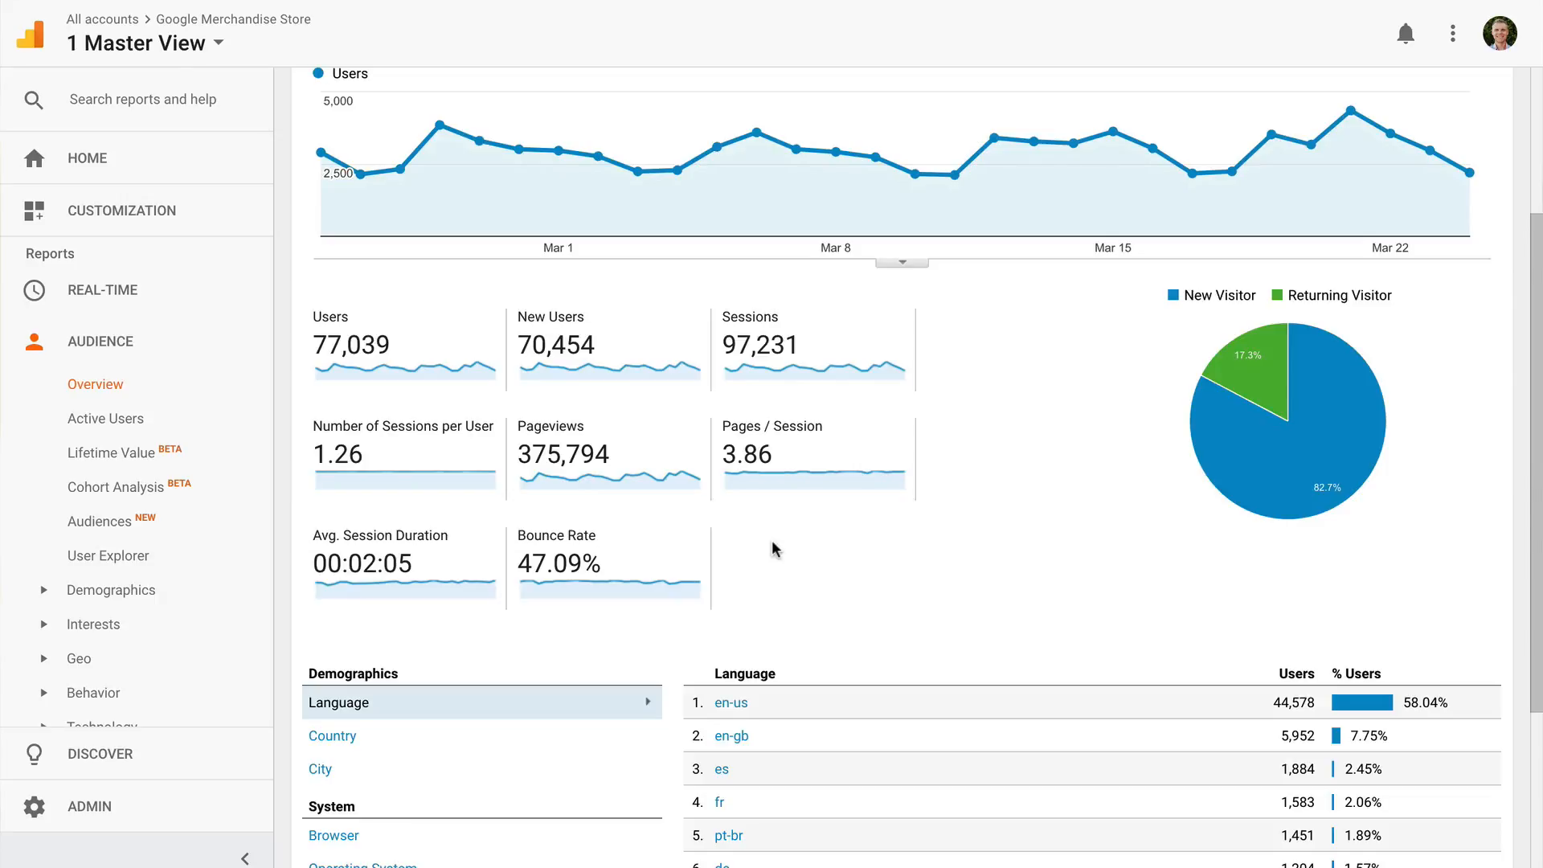
mouse_move(832, 454)
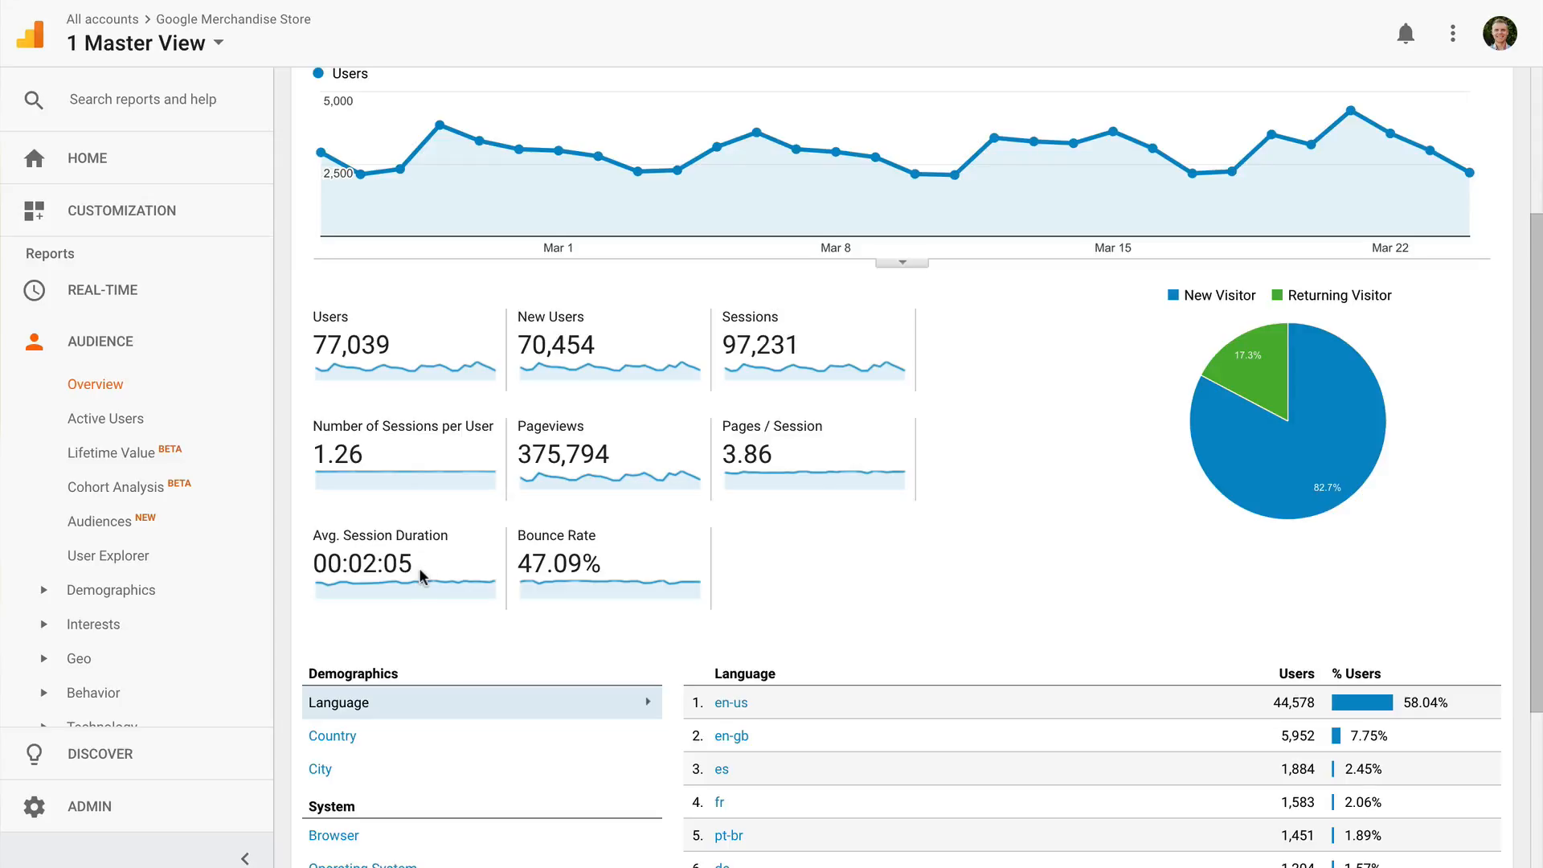
mouse_move(620, 570)
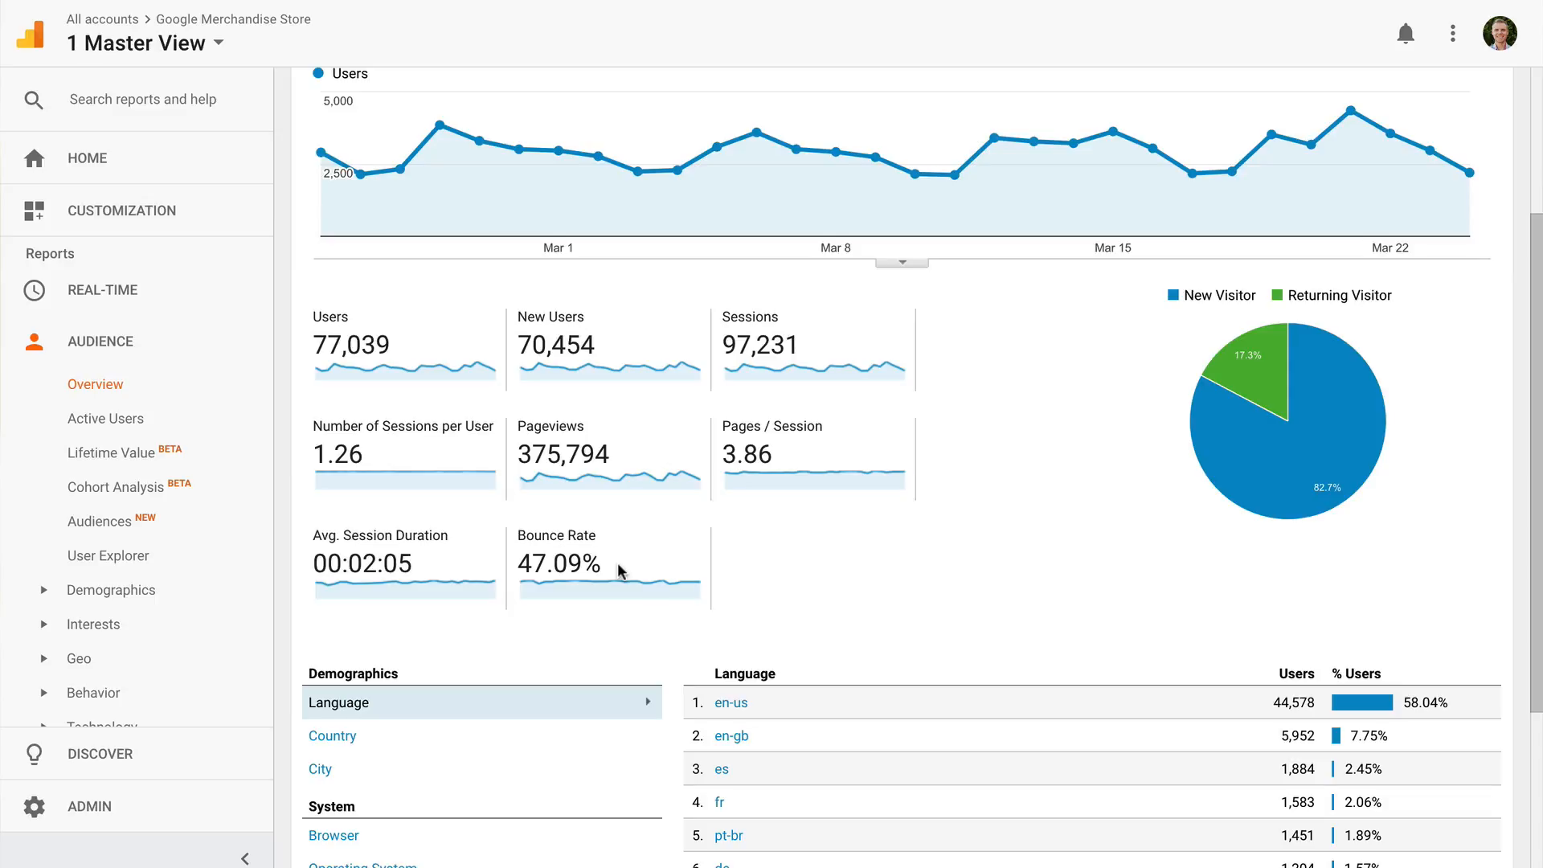
mouse_move(422, 286)
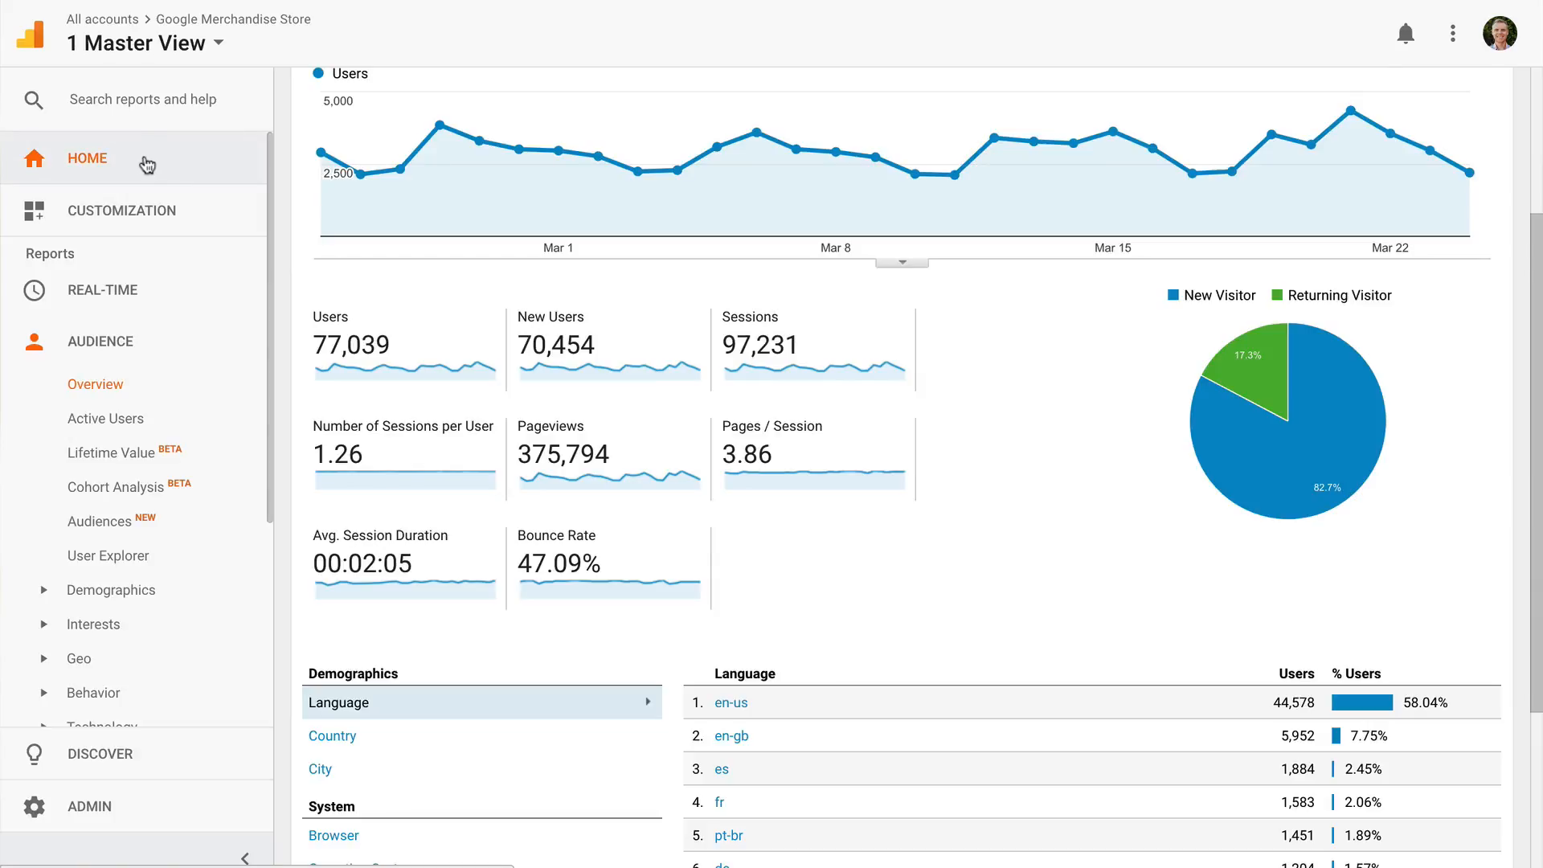
Return to the Home dashboard and expand the Real-Time and Audience report lists
left_click(87, 159)
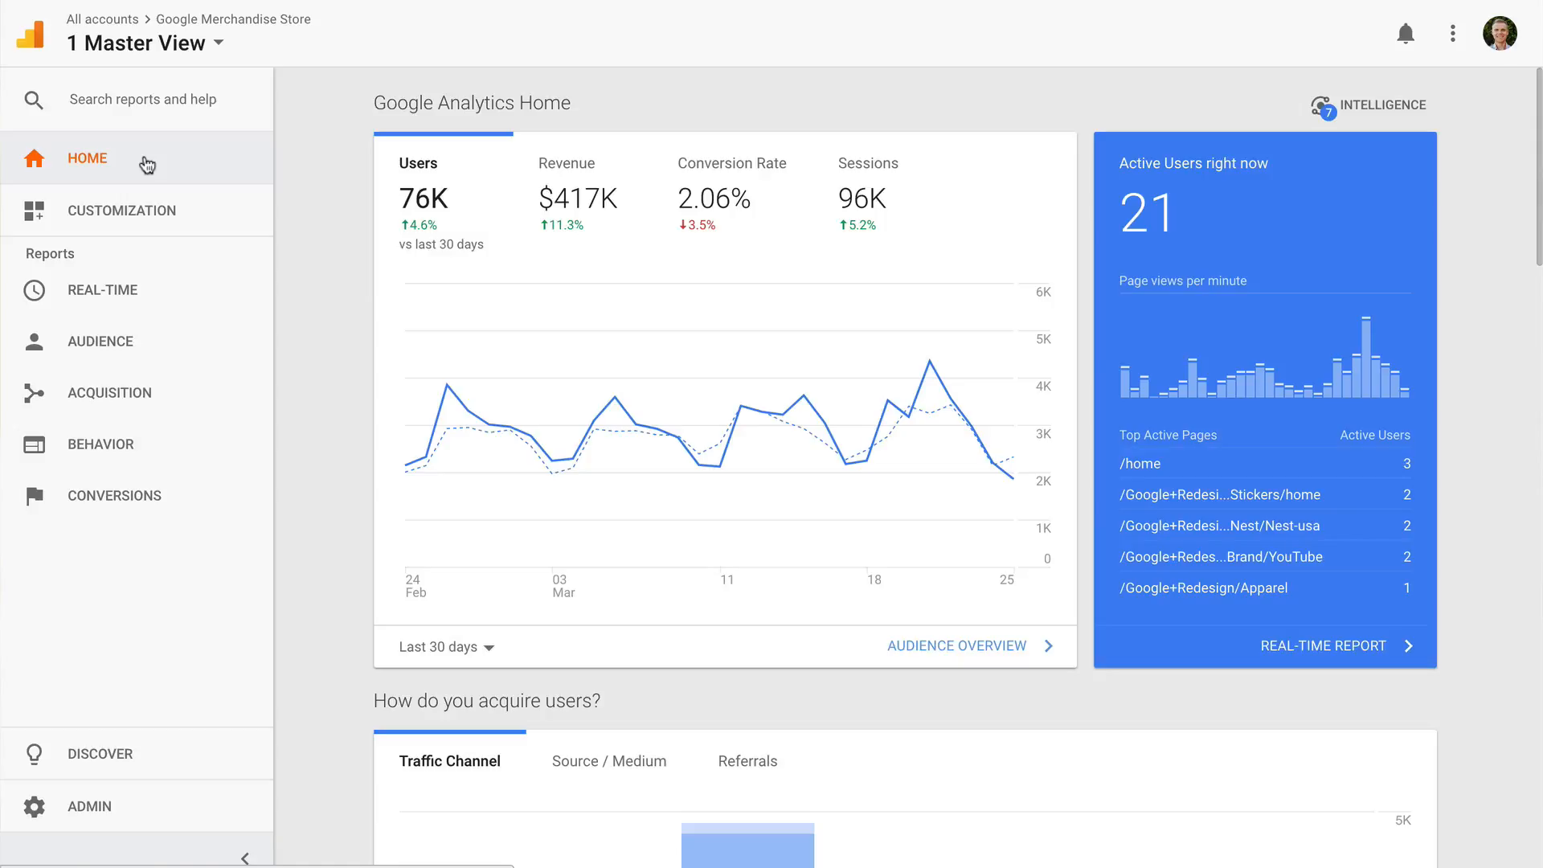
left_click(121, 209)
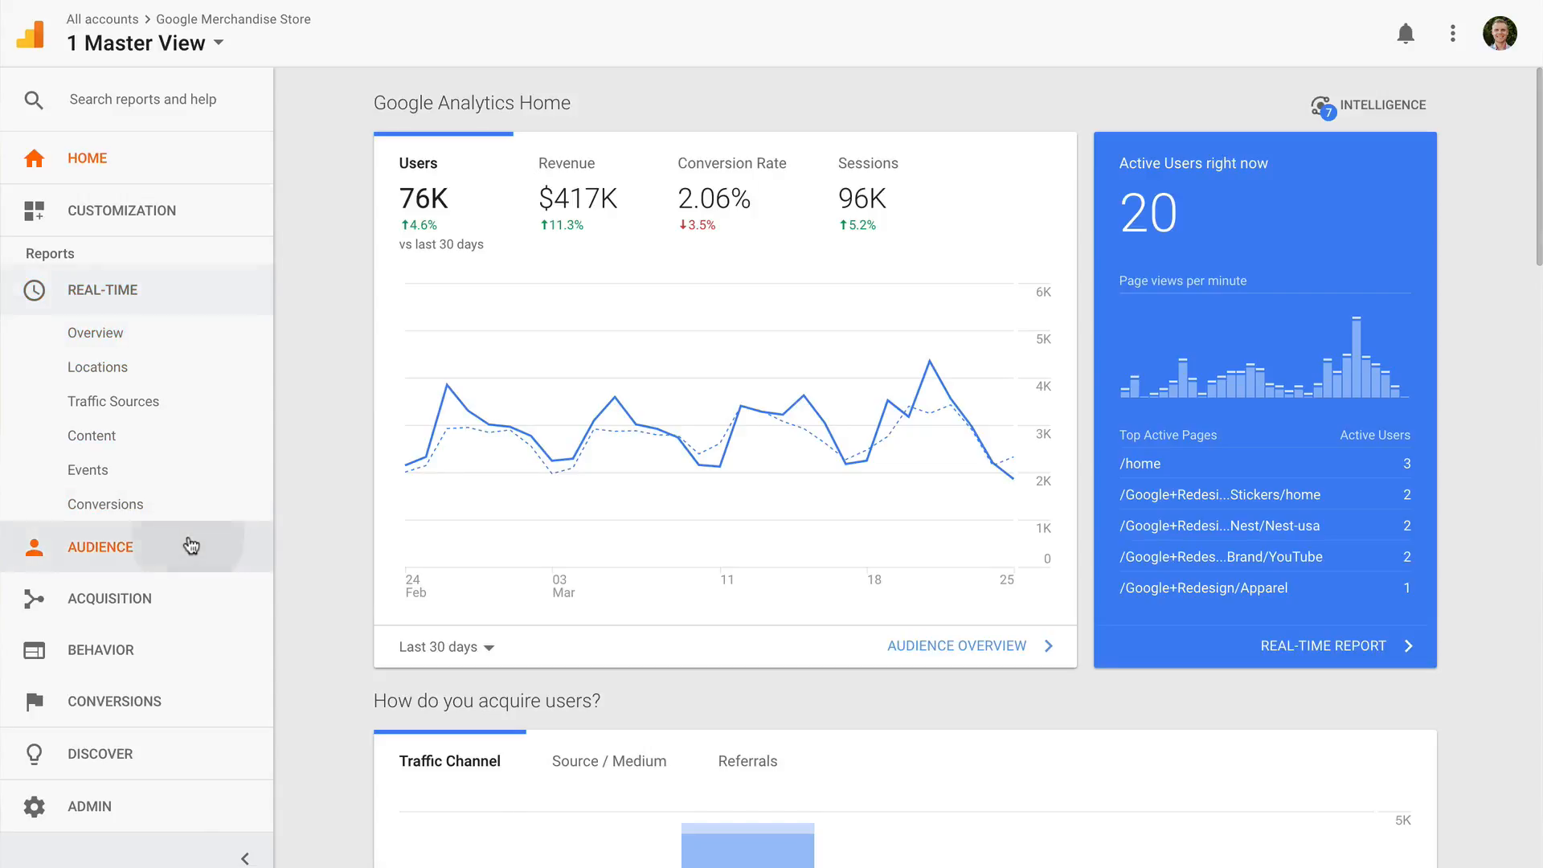
left_click(100, 546)
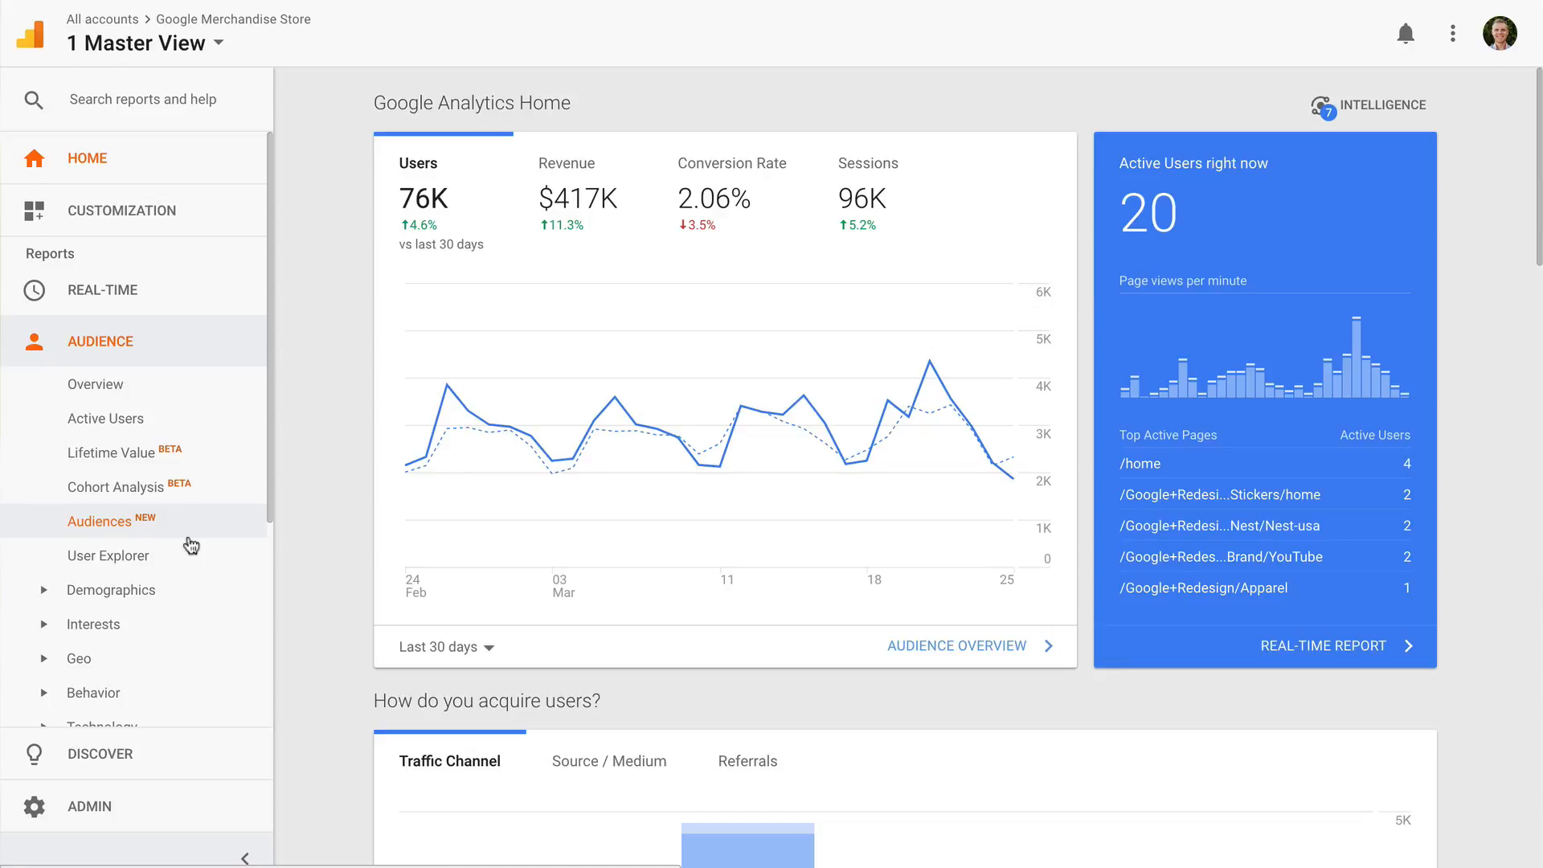
Expand the Acquisition and Behavior report lists to reach Site Content's Landing Pages
scroll("down", 3)
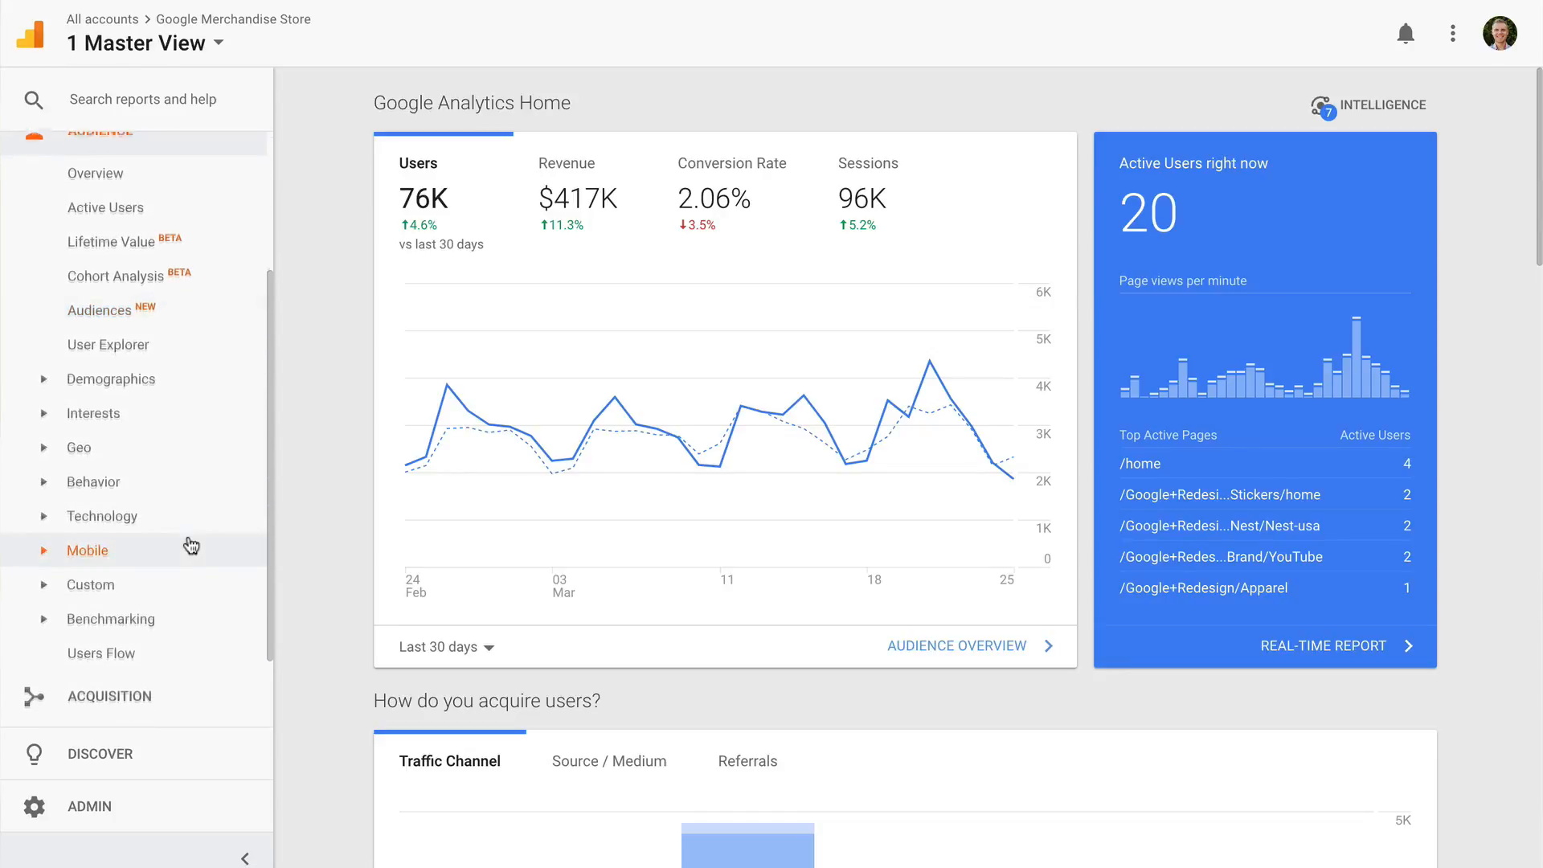
left_click(109, 394)
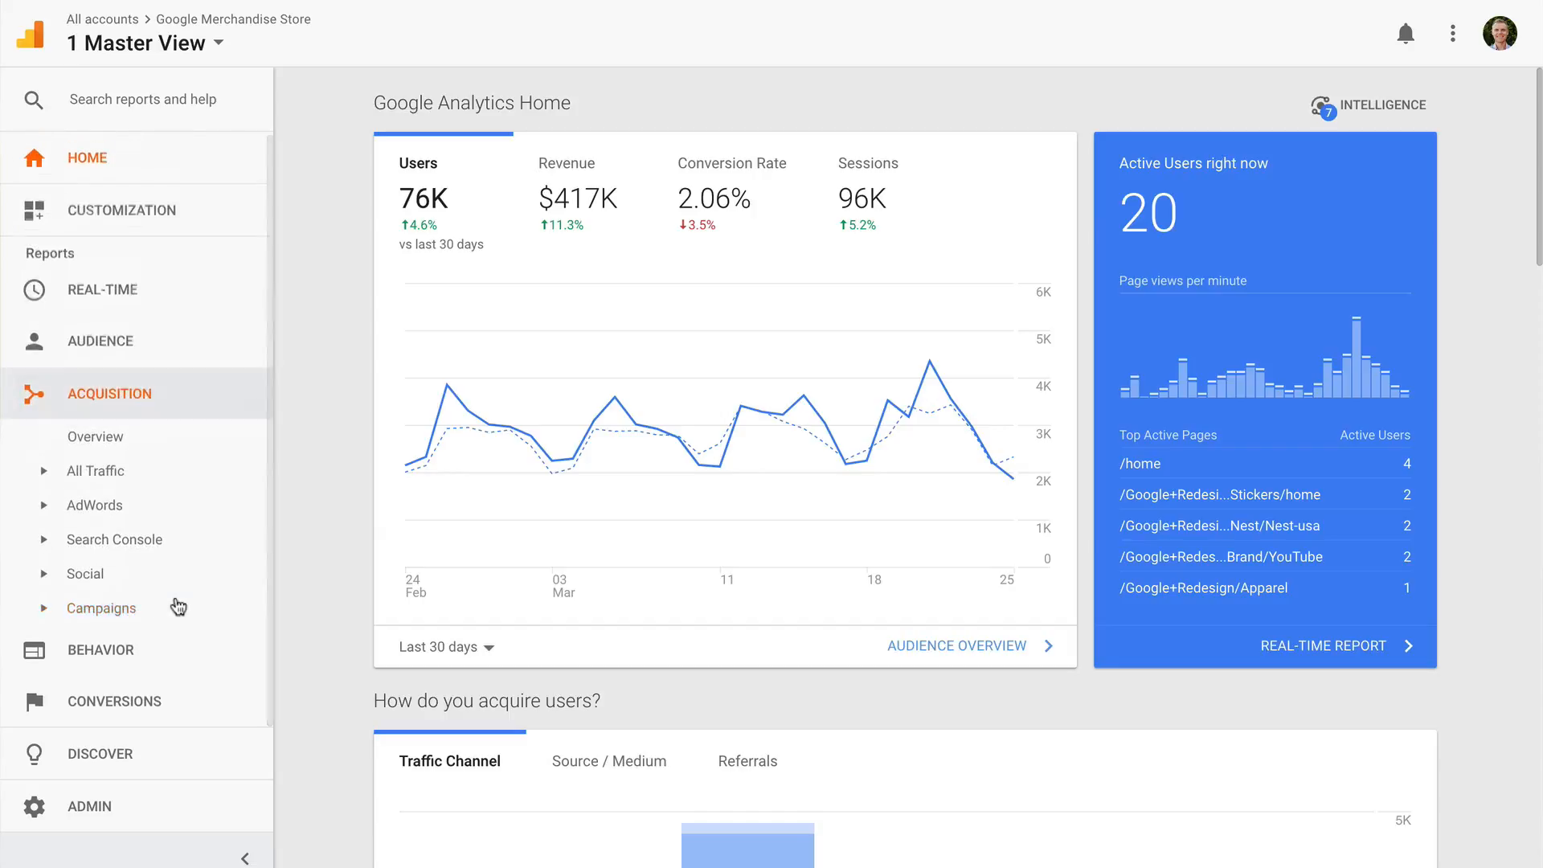
mouse_move(95, 435)
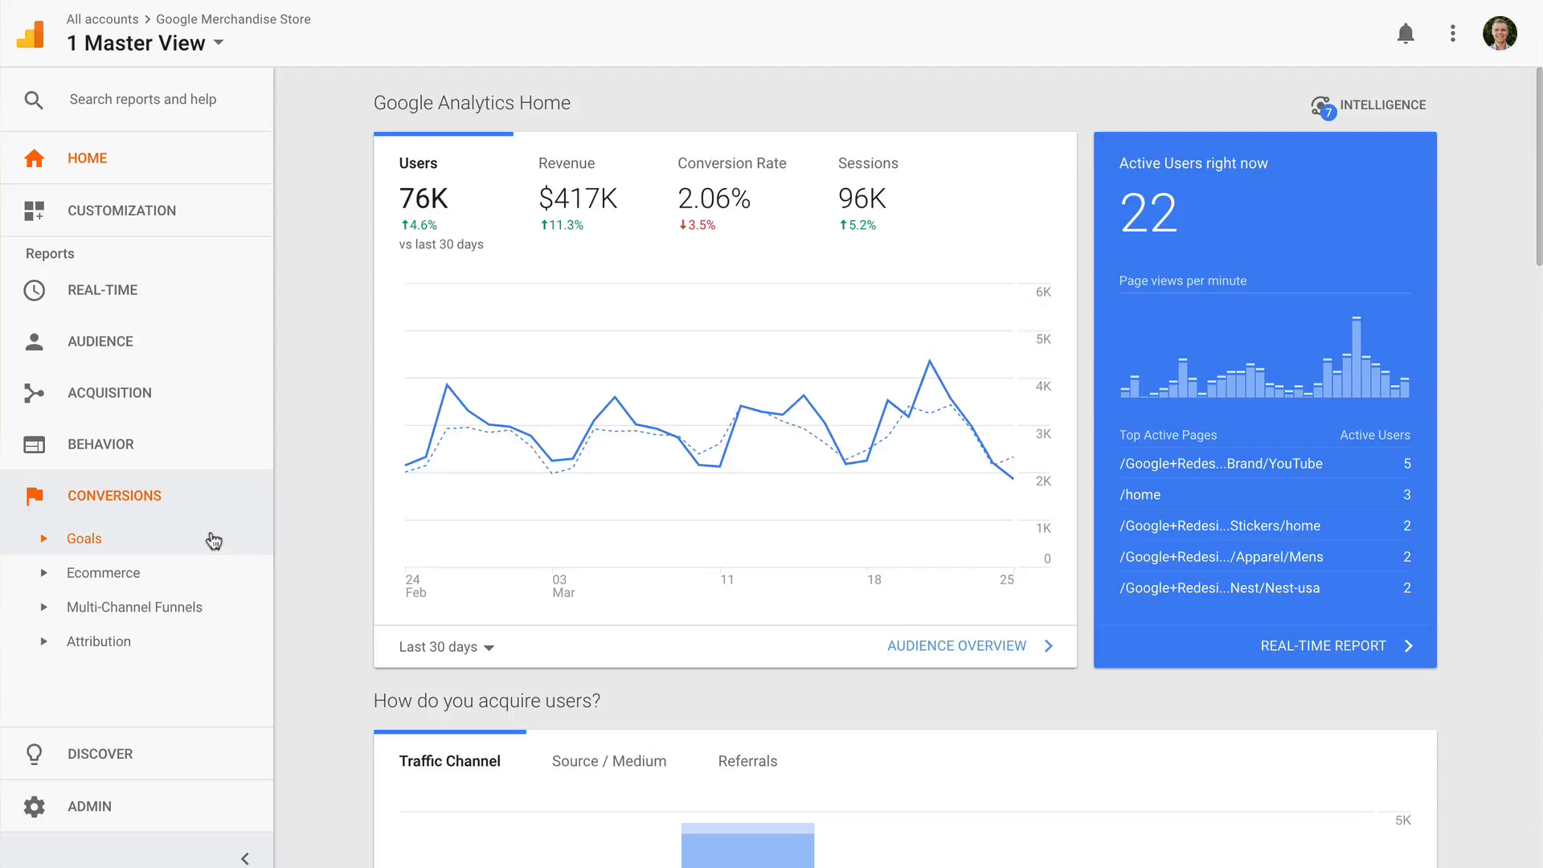
left_click(98, 443)
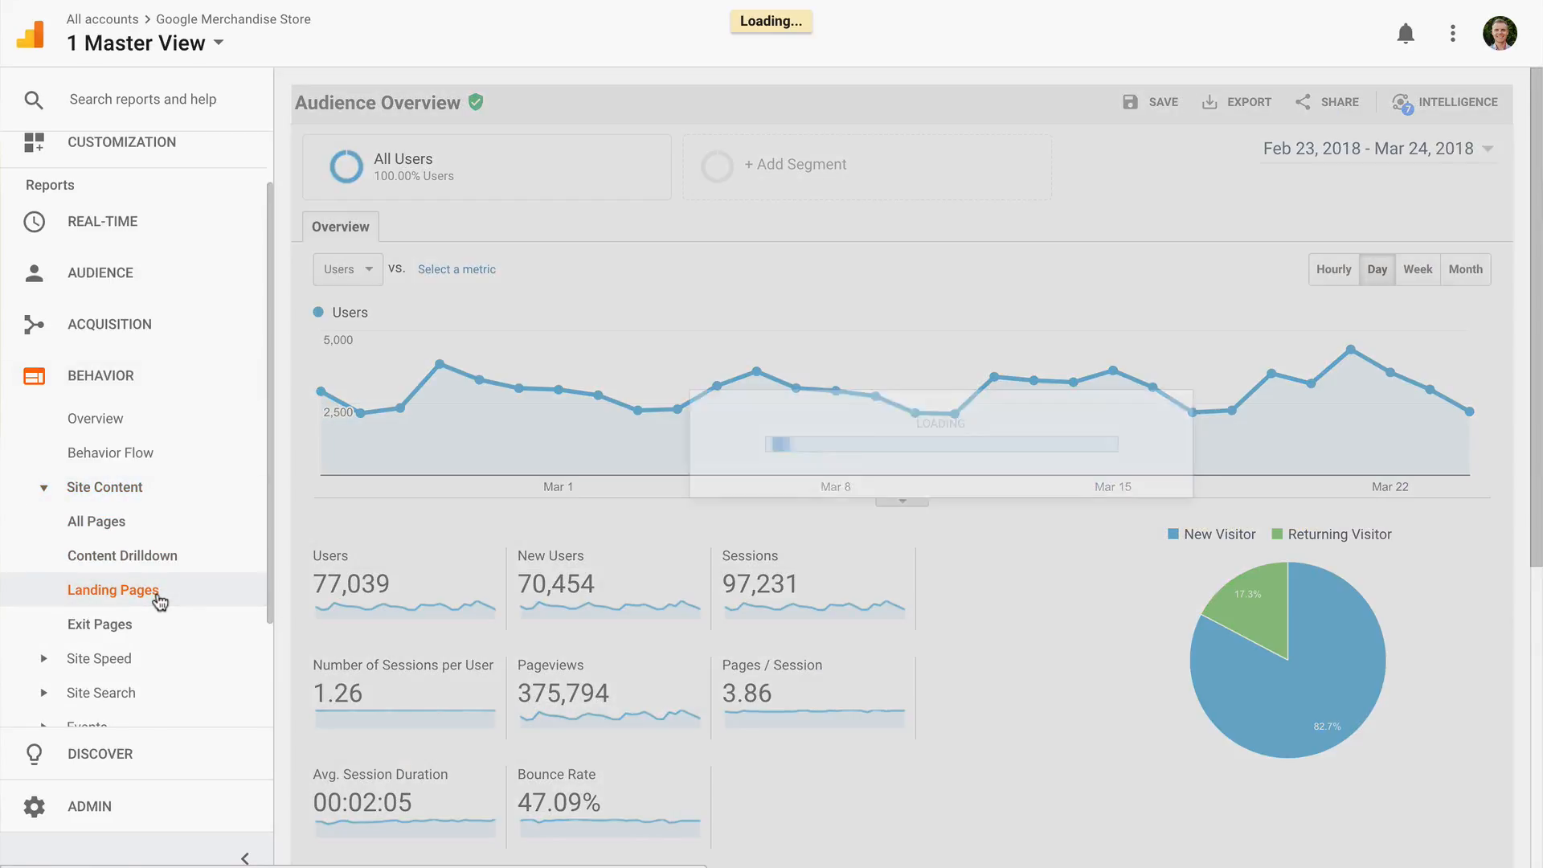
Review the Landing Pages table of top pages like /home, then expand Acquisition's All Traffic reports
left_click(112, 589)
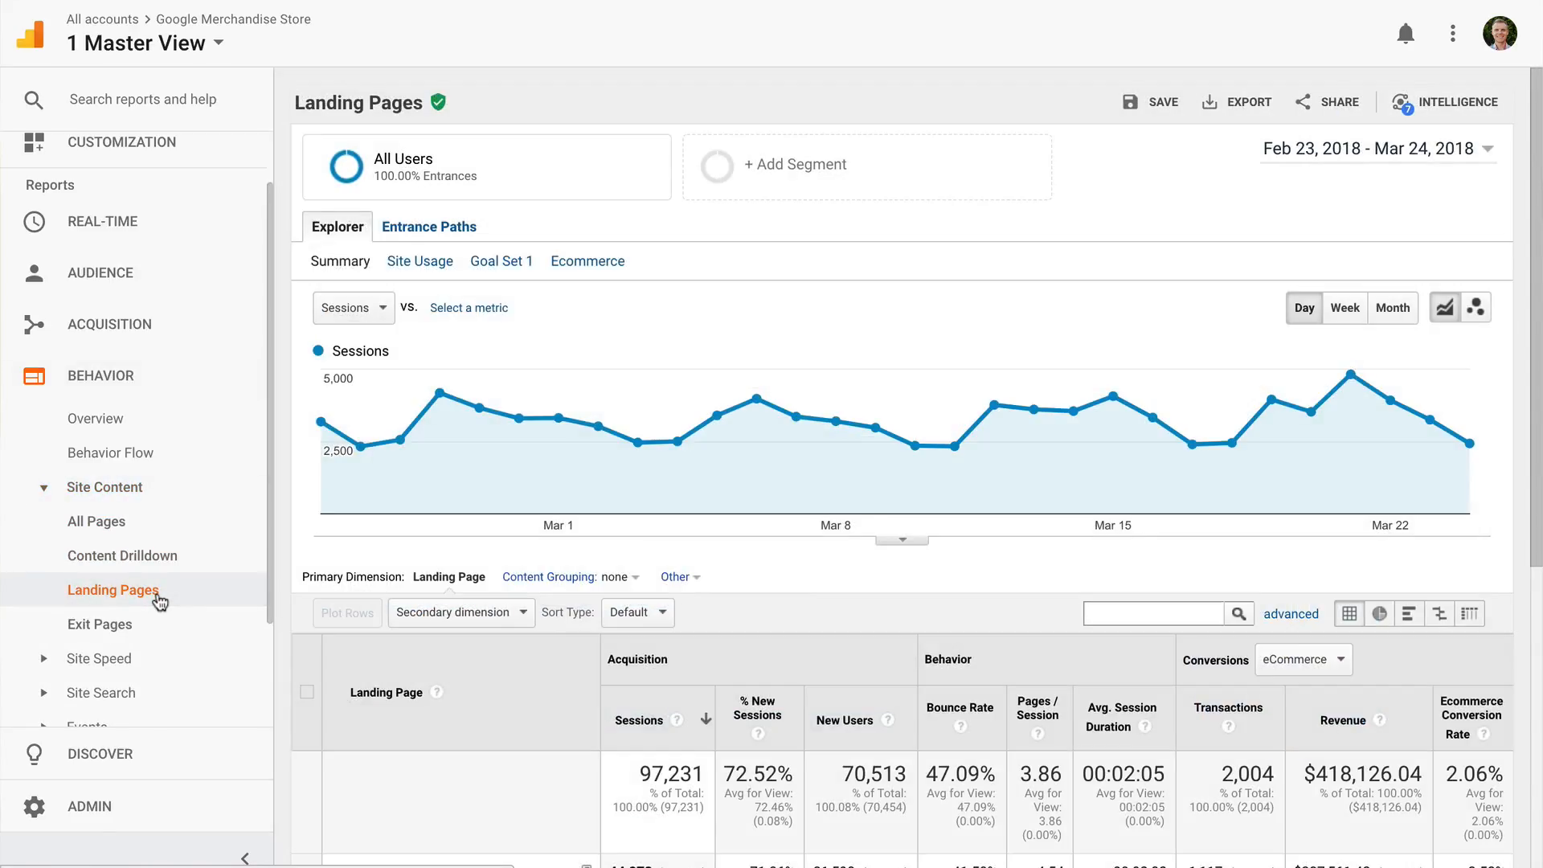
scroll("down", 3)
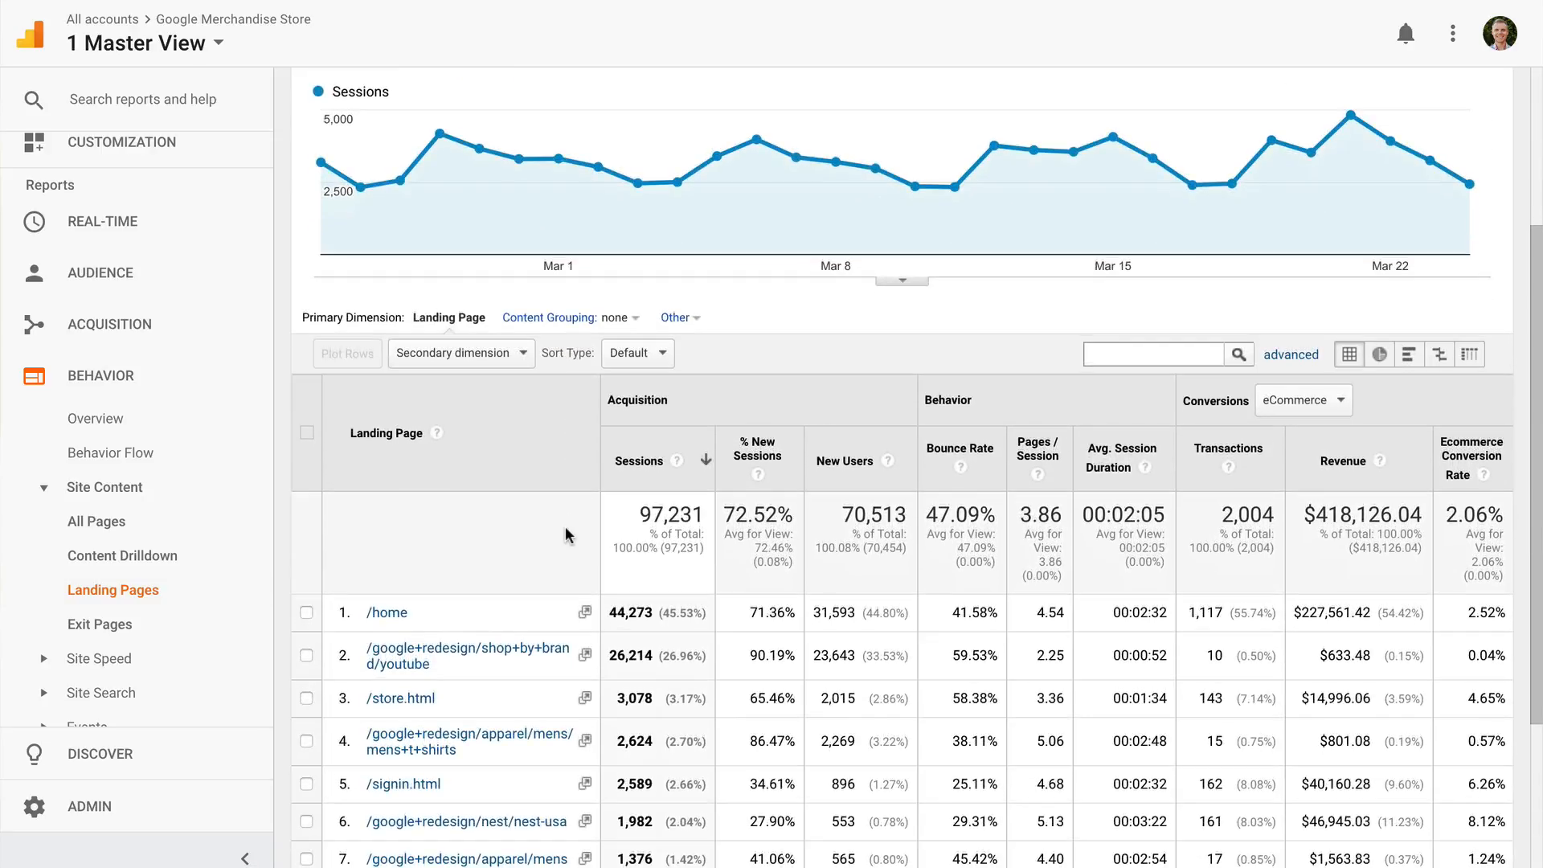
scroll("down", 3)
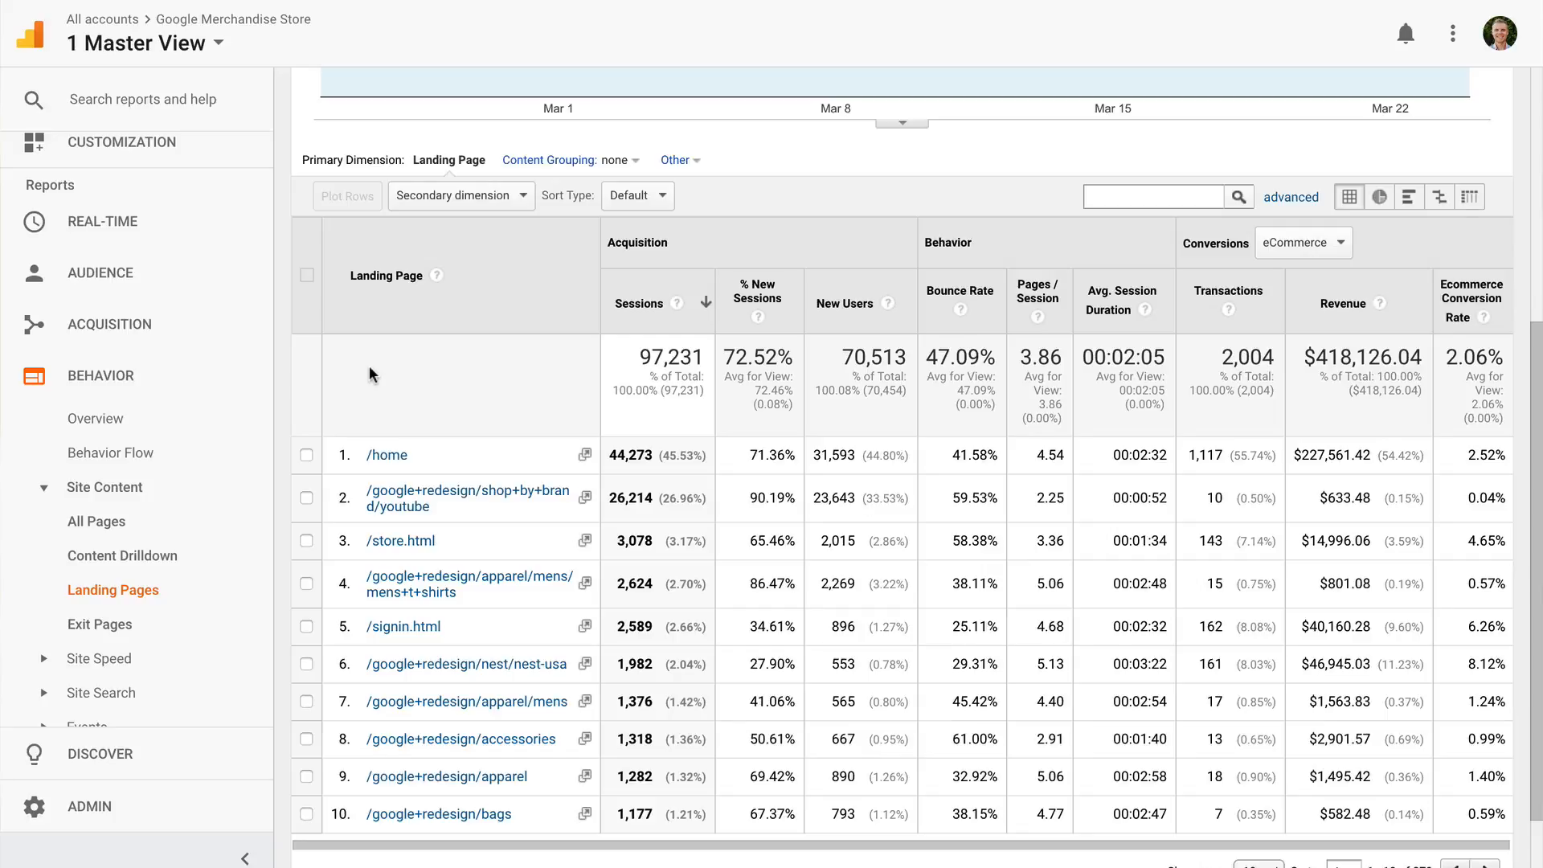
mouse_move(268, 372)
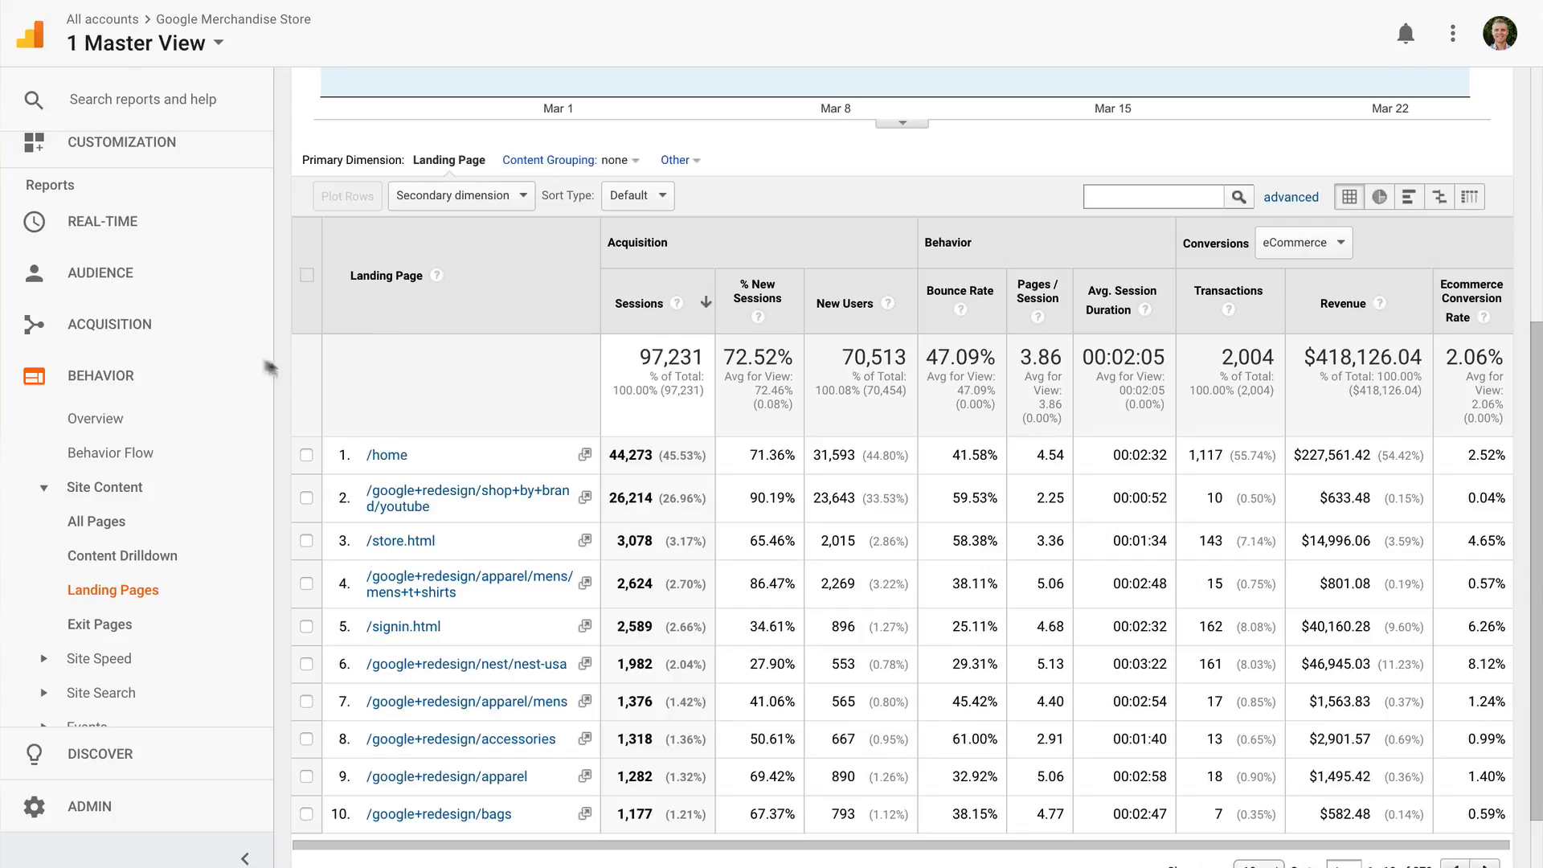
left_click(109, 323)
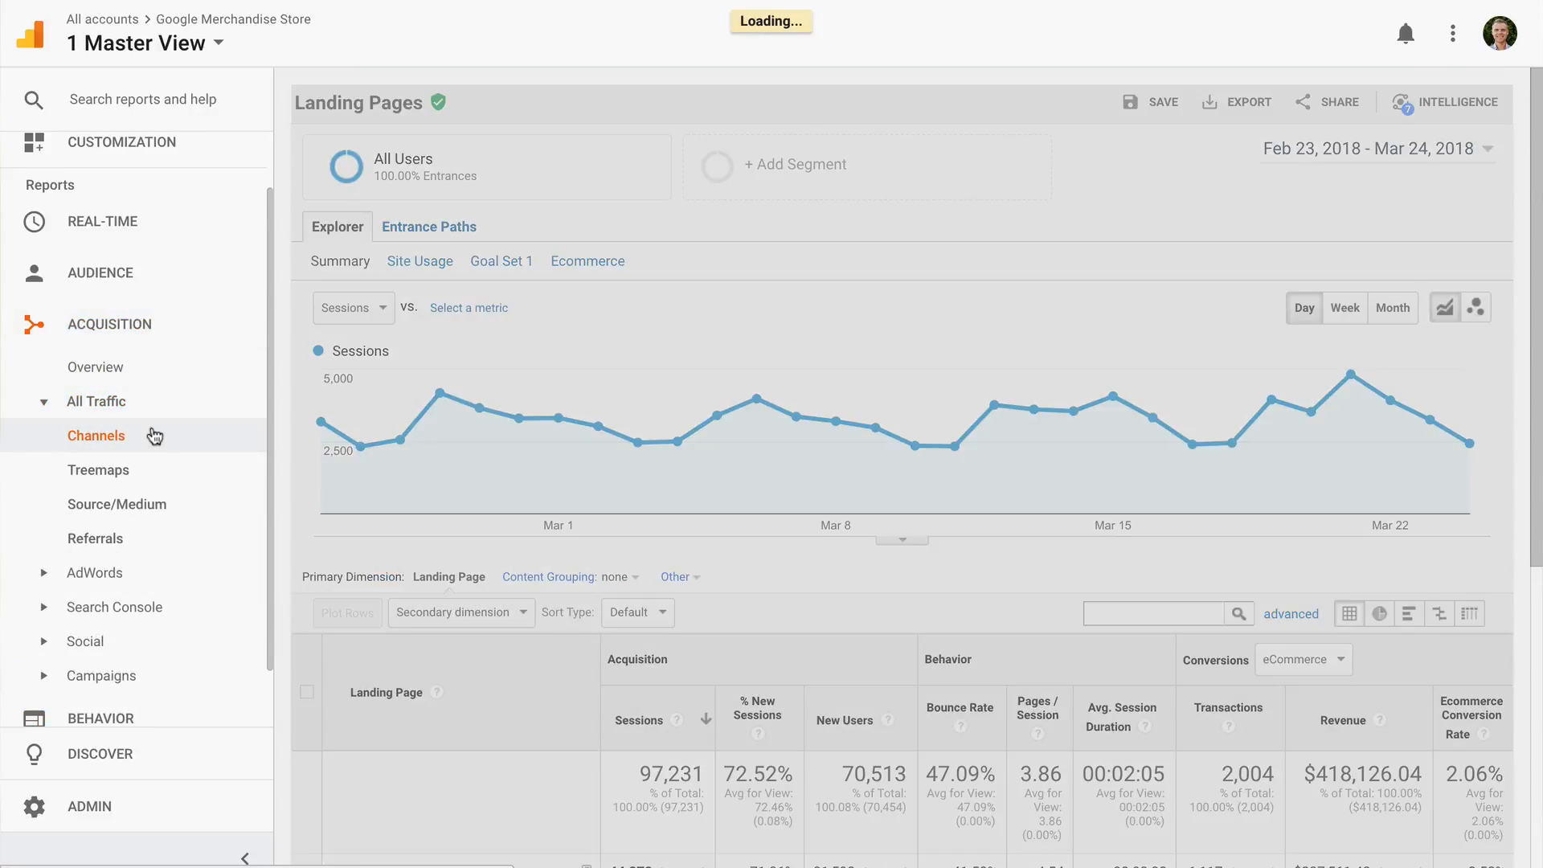
Load the Channels report listing users by Organic Search, Social, Direct and (Other)
left_click(97, 435)
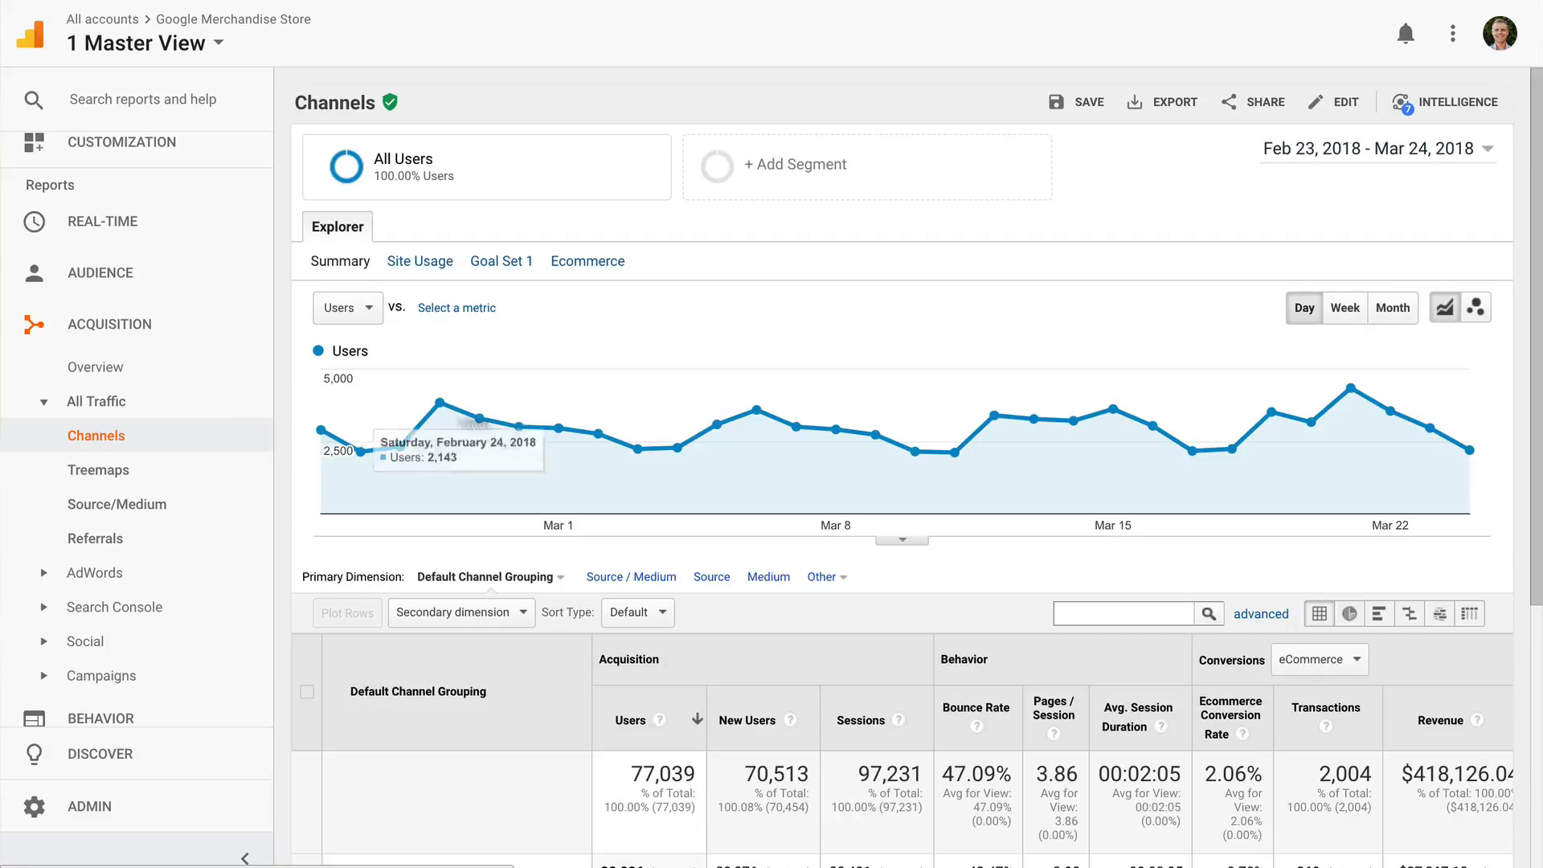
scroll("down", 3)
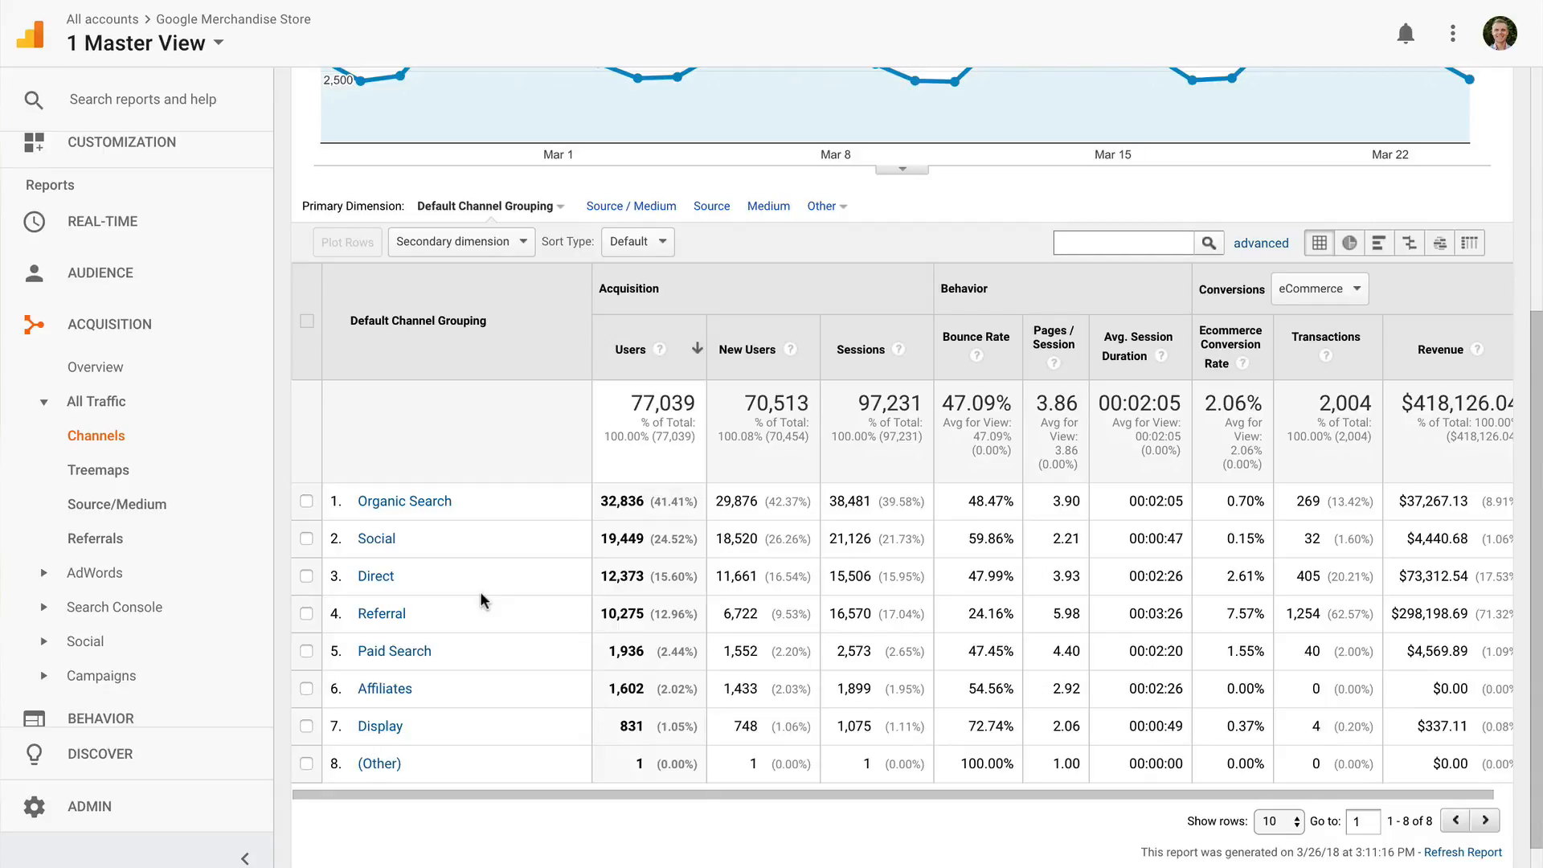
mouse_move(440, 540)
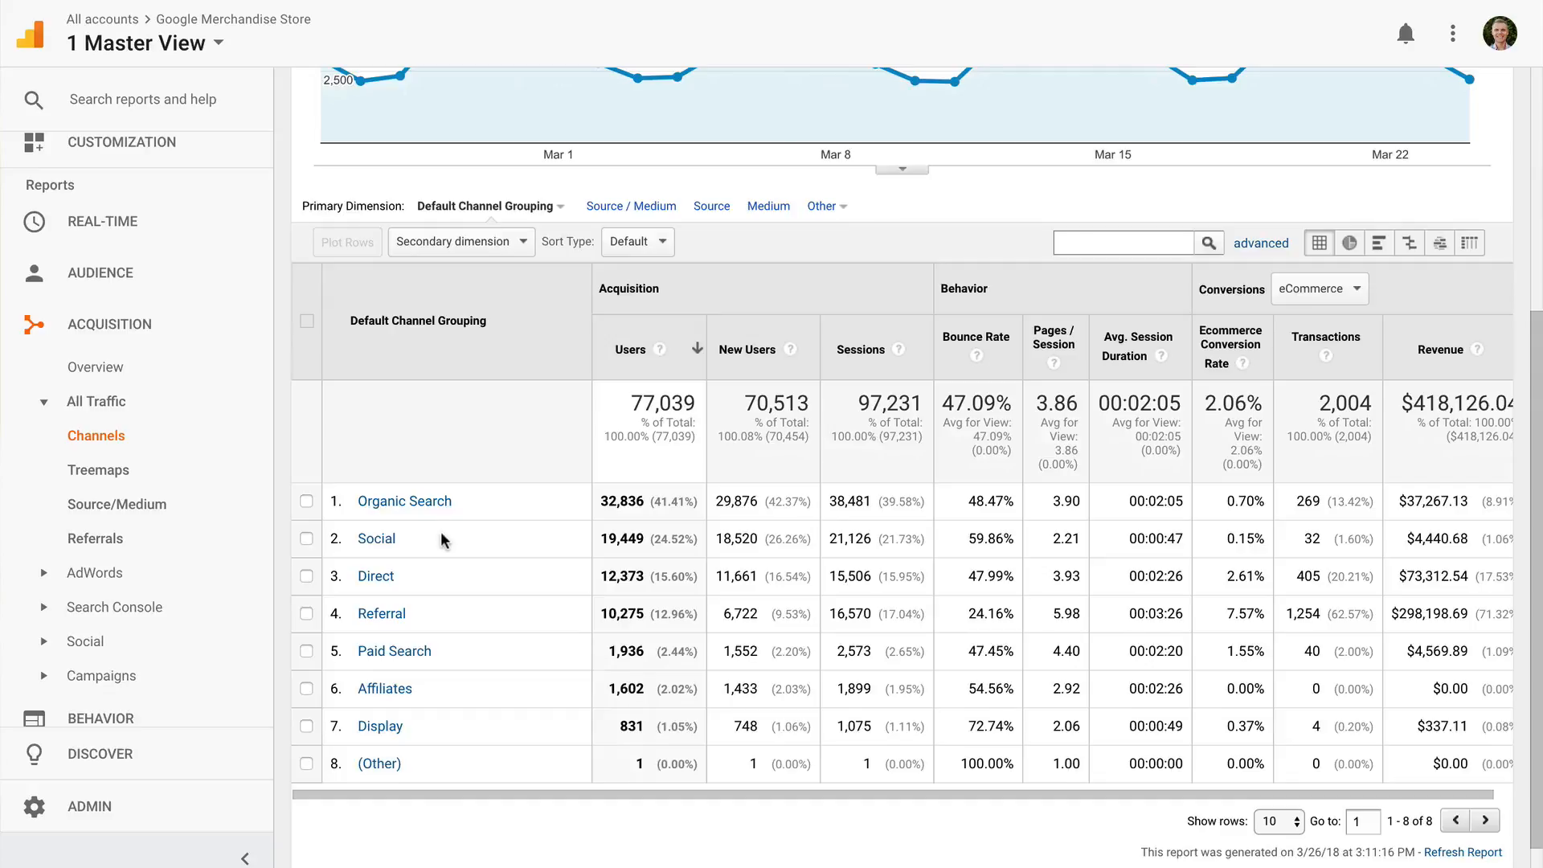